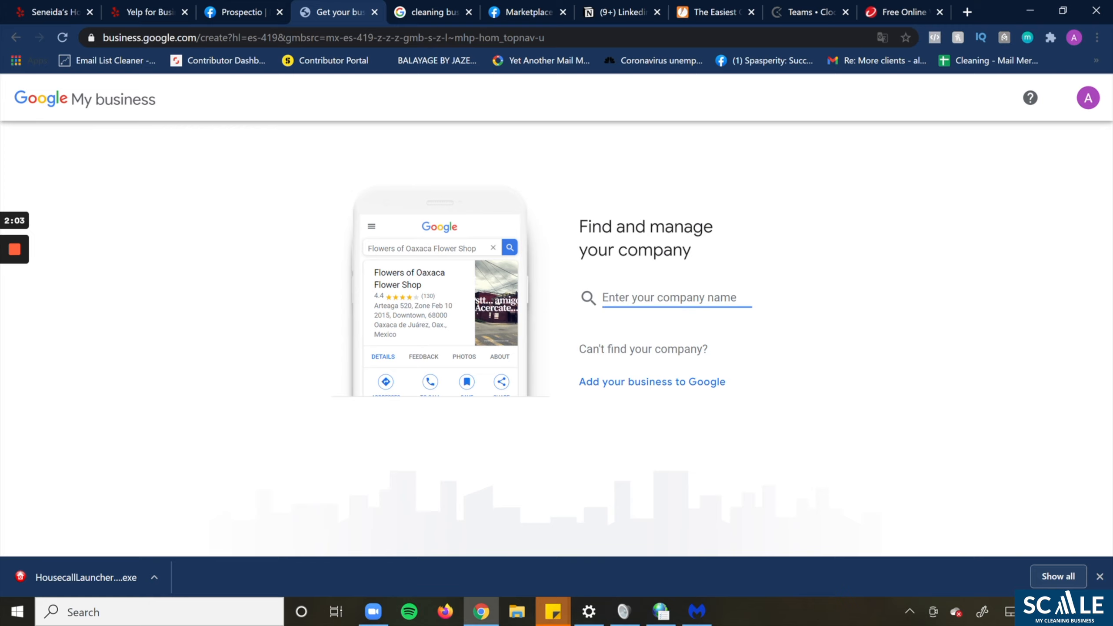
- Name the new listing Alex's Cleaning Business, creating a company with that name
{"action": "type", "text": "Alex's"}
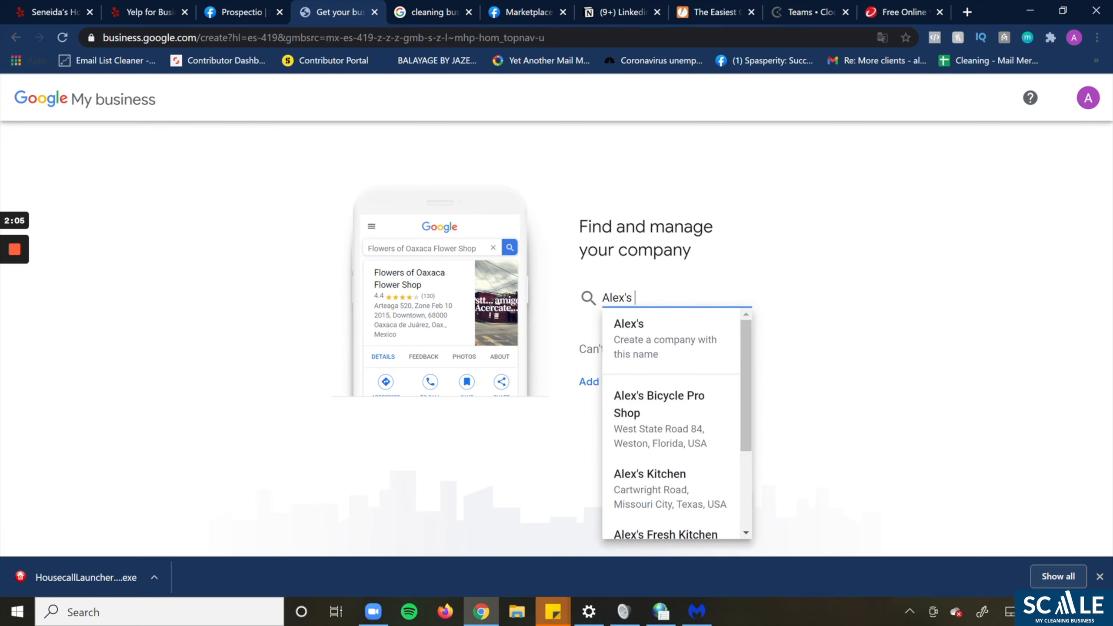
{"action": "type", "text": "Cleaning Busin"}
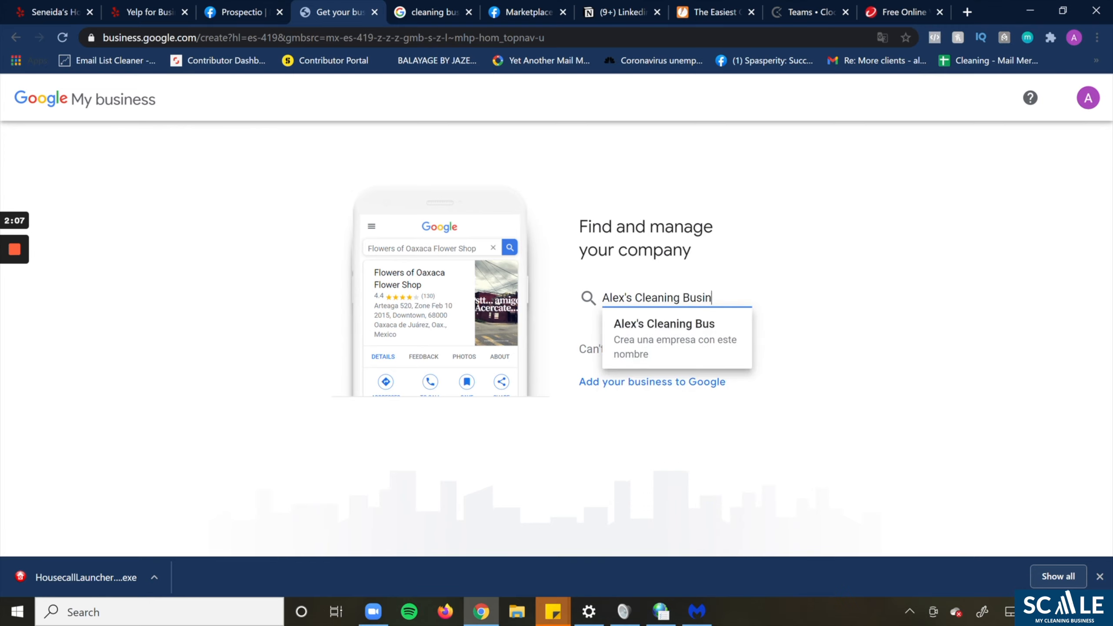
{"action": "left_click", "coordinate": [663, 323]}
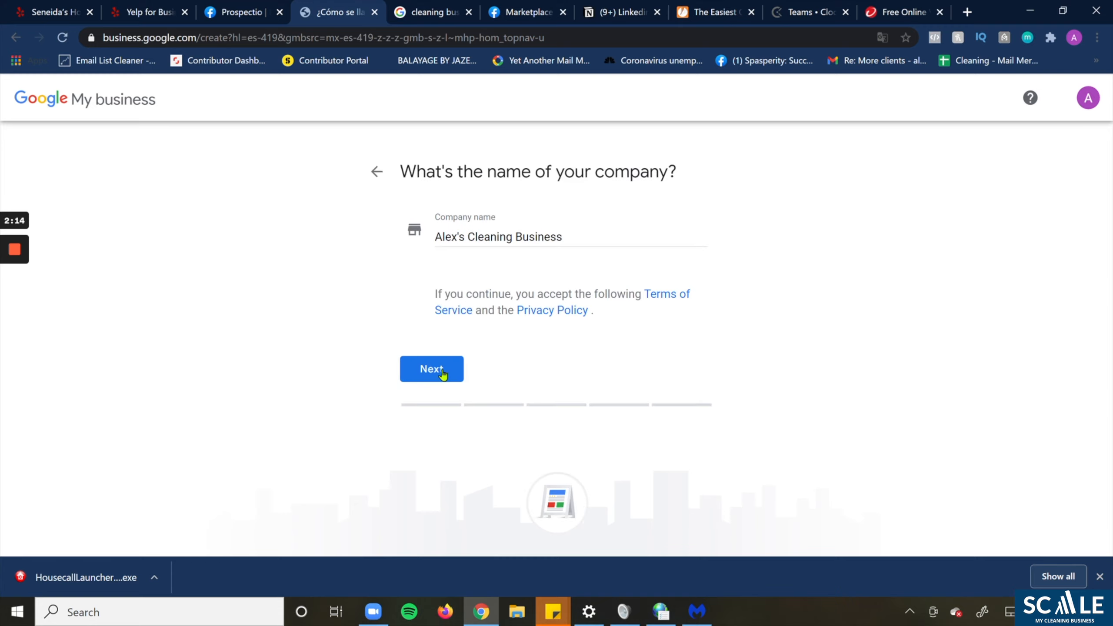
{"action": "left_click", "coordinate": [431, 369]}
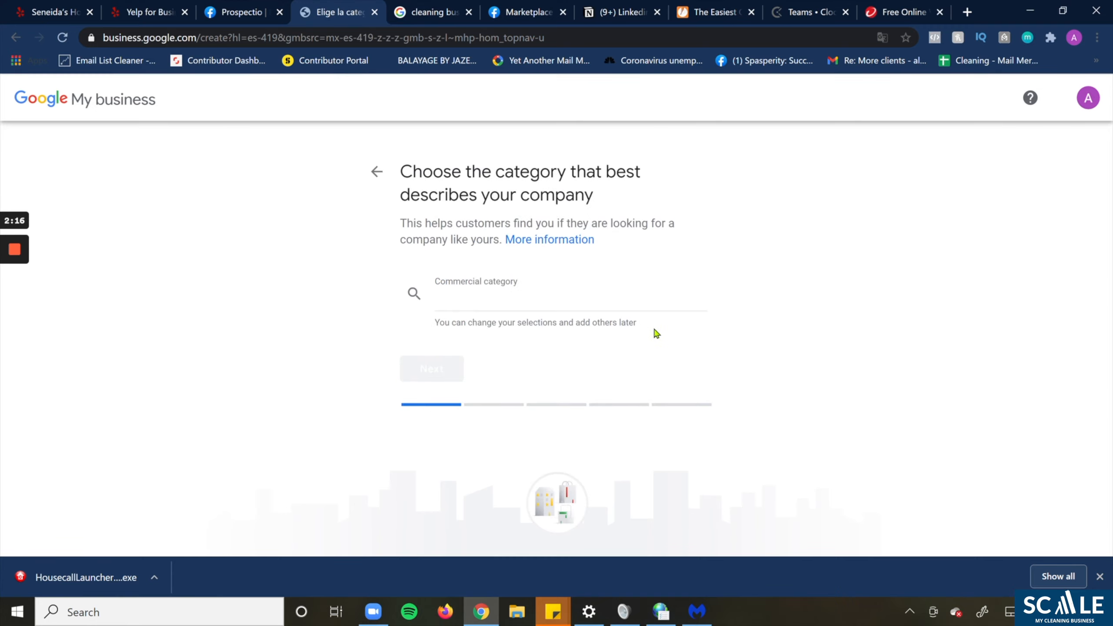
- Choose Commercial cleaning service as the business category
{"action": "type", "text": "c"}
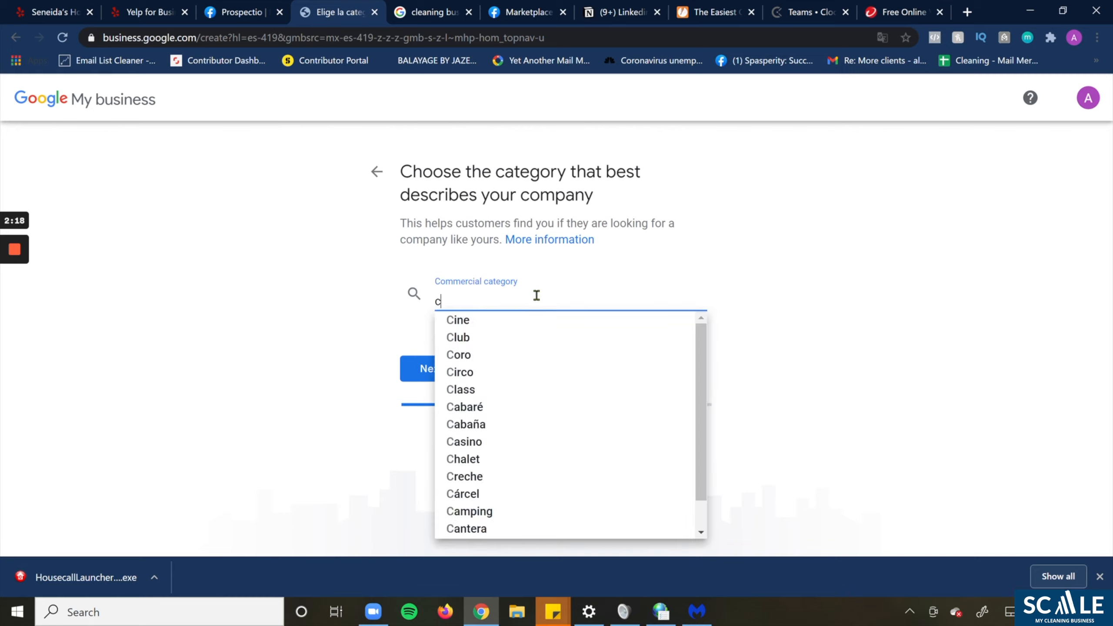
{"action": "type", "text": "ommercial clea"}
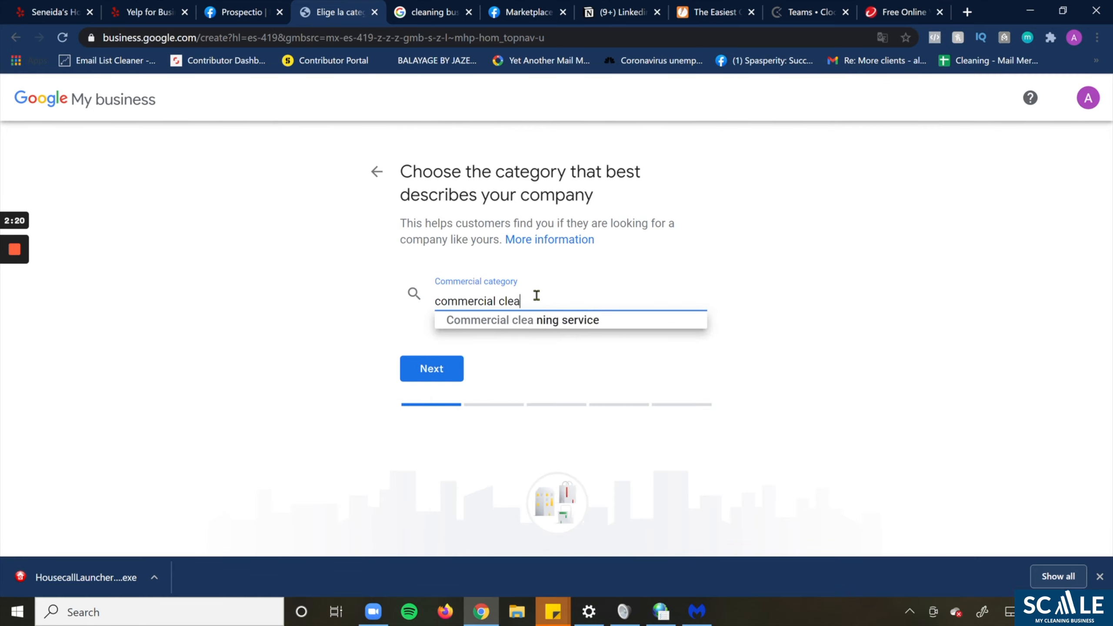
{"action": "left_click", "coordinate": [520, 319]}
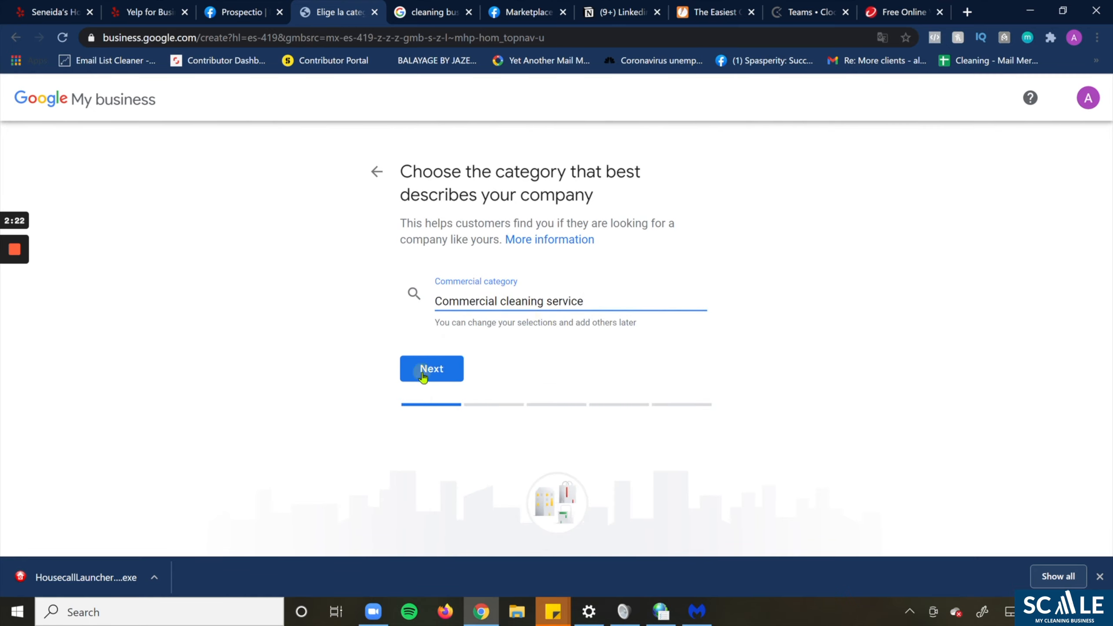
- Add a location customers can visit and set the country to United States
{"action": "left_click", "coordinate": [431, 369]}
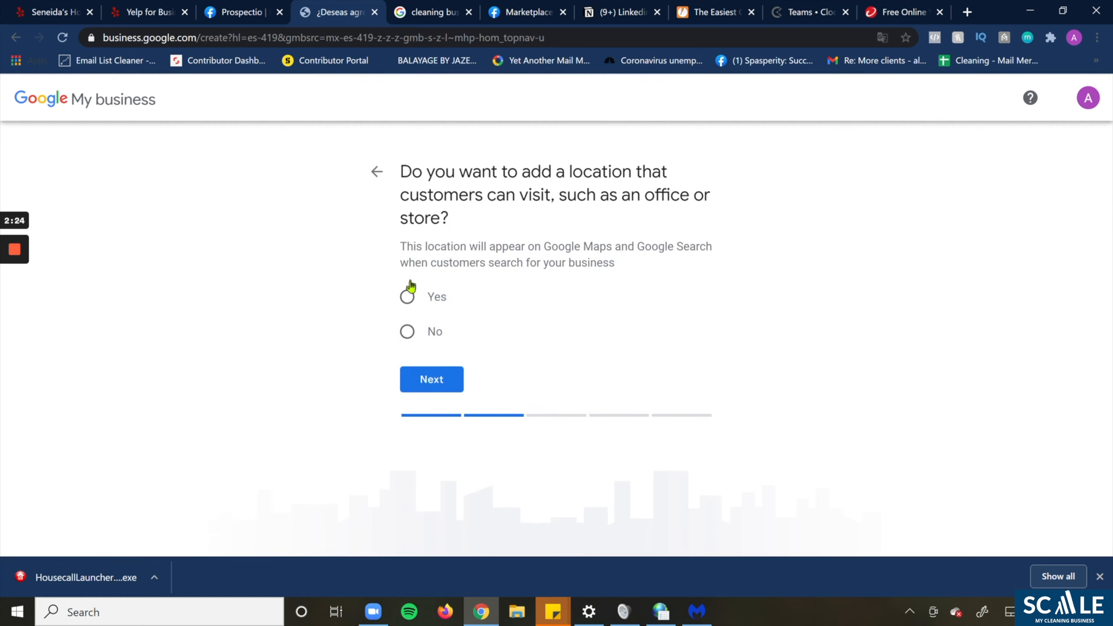
{"action": "left_click", "coordinate": [407, 296]}
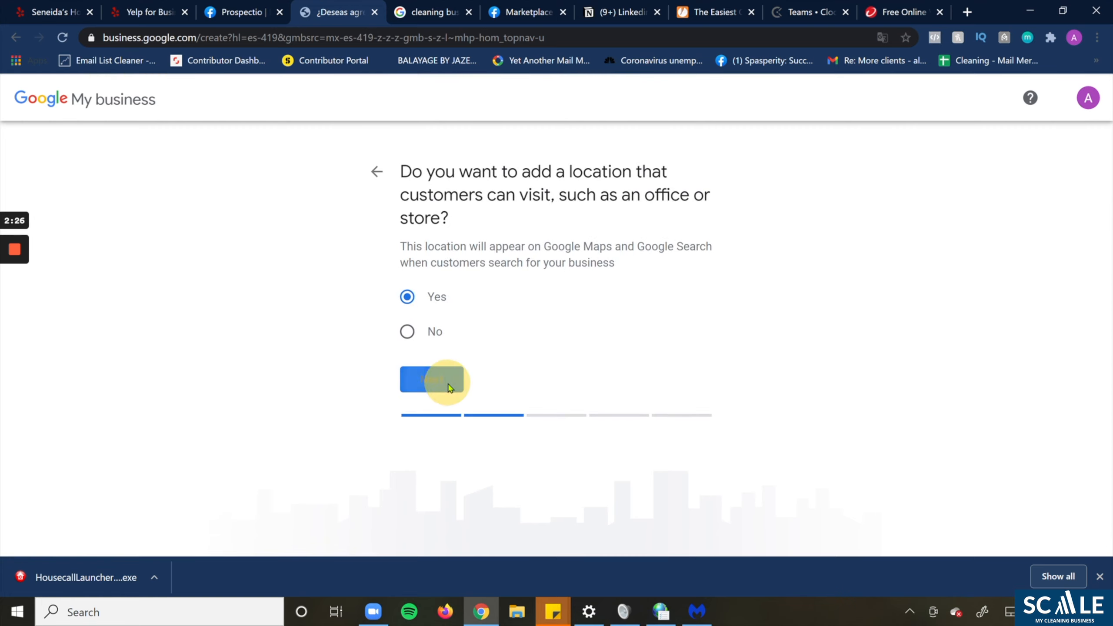
{"action": "left_click", "coordinate": [431, 380]}
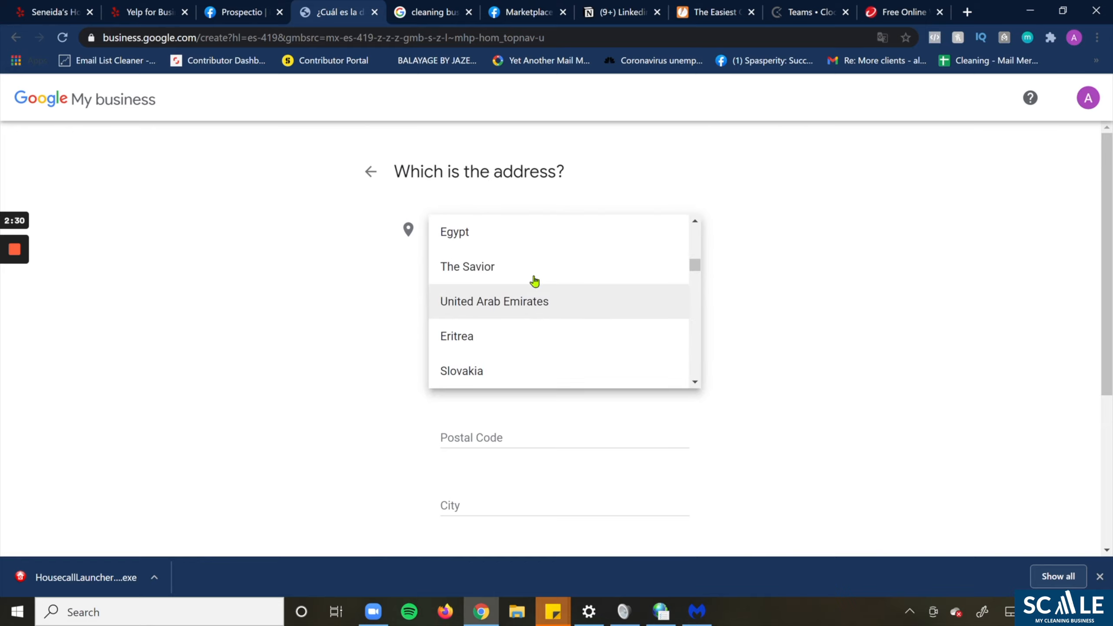
{"action": "scroll", "scroll_direction": "down", "scroll_amount": 3}
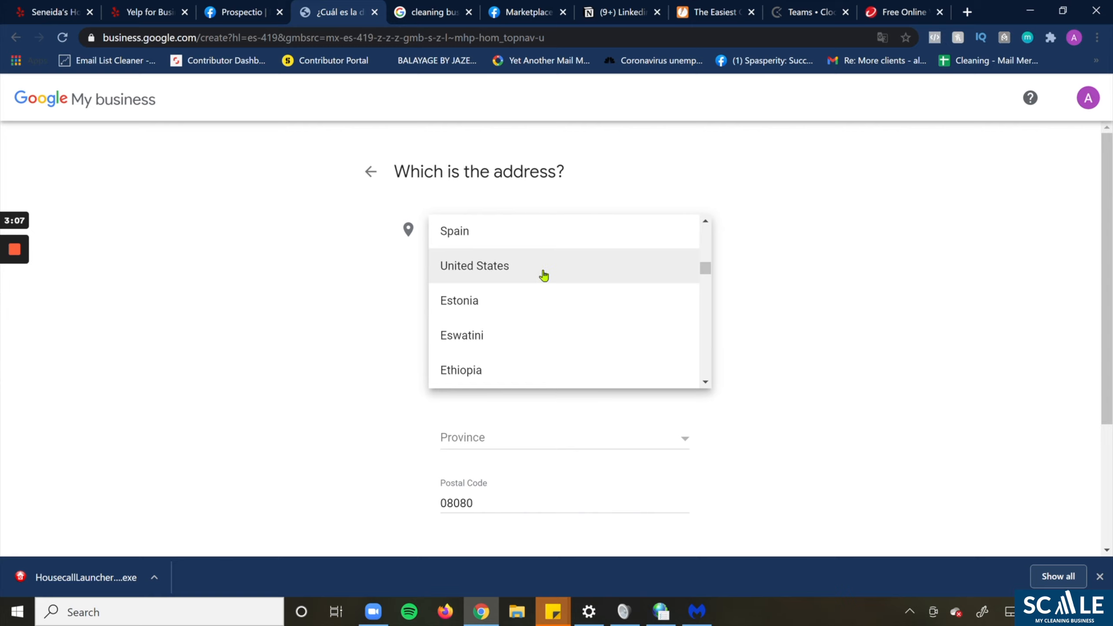
{"action": "left_click", "coordinate": [474, 265]}
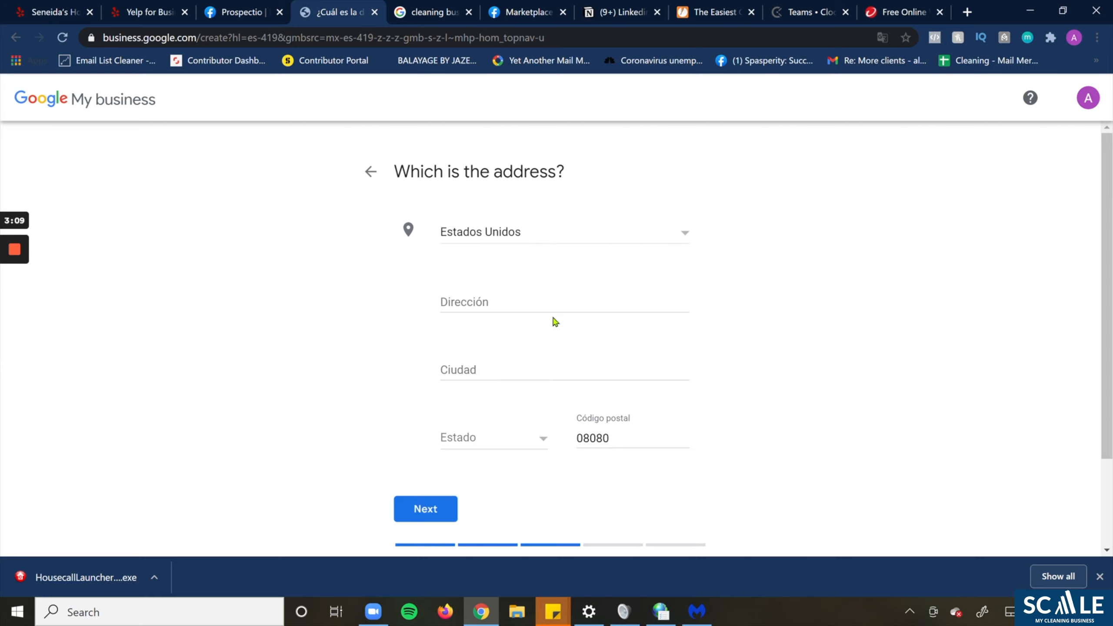
- Enter 1800 Market Street, Philadelphia as the address and claim the existing Alex's Cleaning listing
{"action": "type", "text": "1800"}
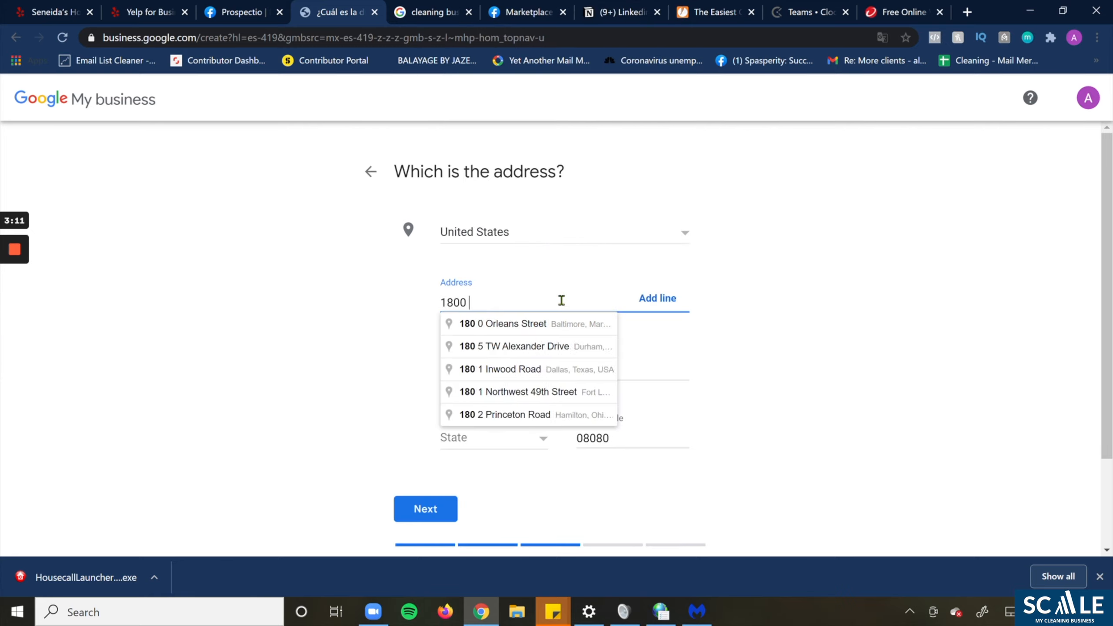
{"action": "type", "text": "market"}
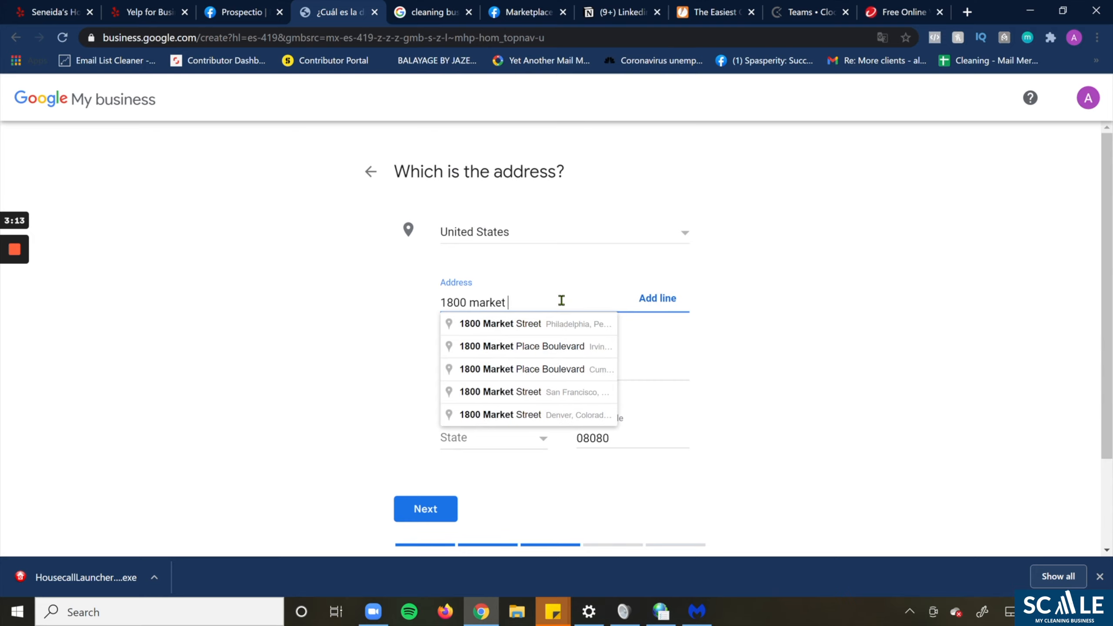
{"action": "type", "text": "stree"}
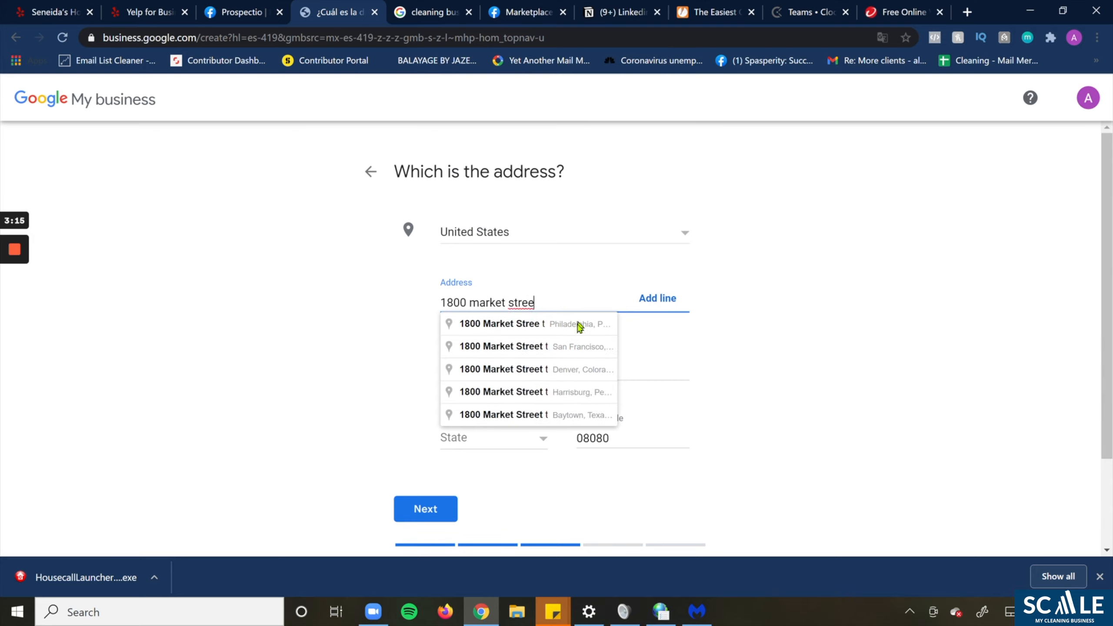
{"action": "left_click", "coordinate": [501, 323]}
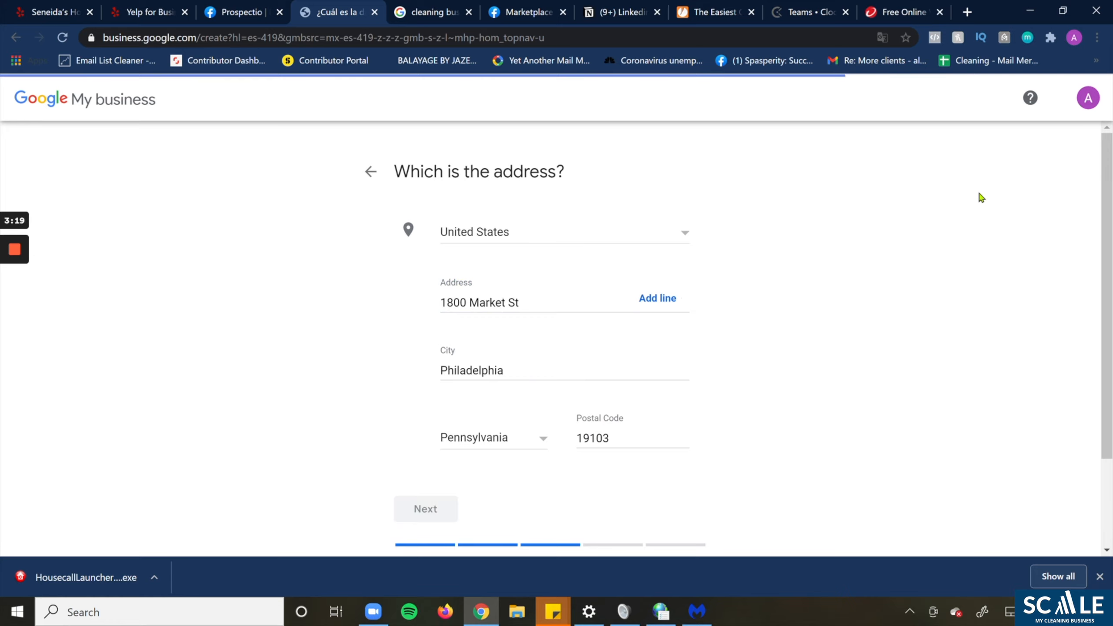
{"action": "left_click", "coordinate": [424, 508]}
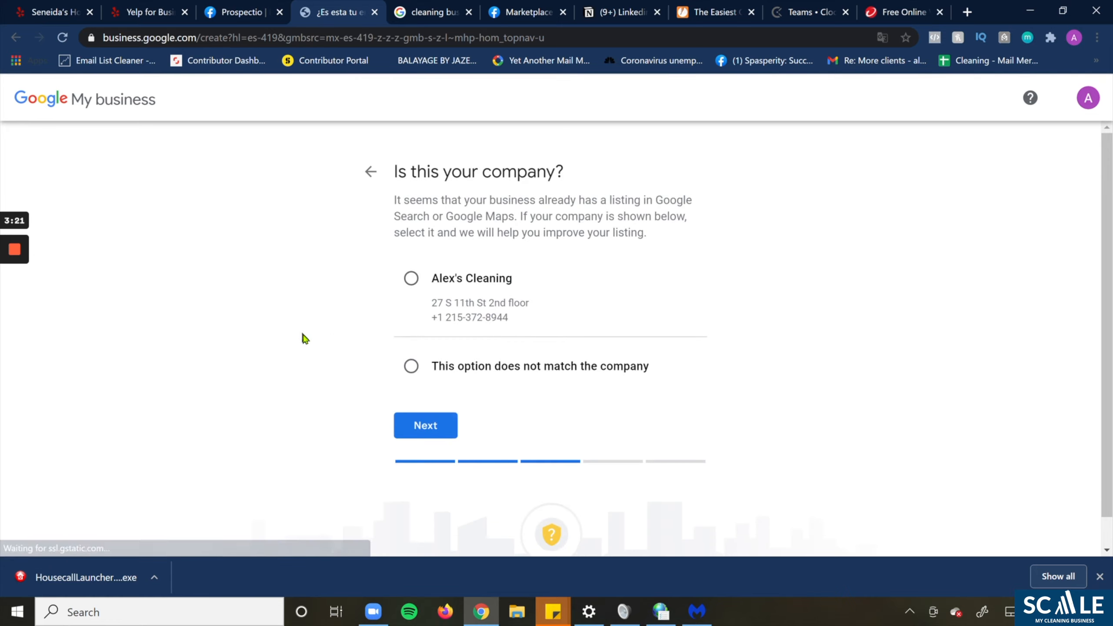
{"action": "left_click", "coordinate": [410, 277]}
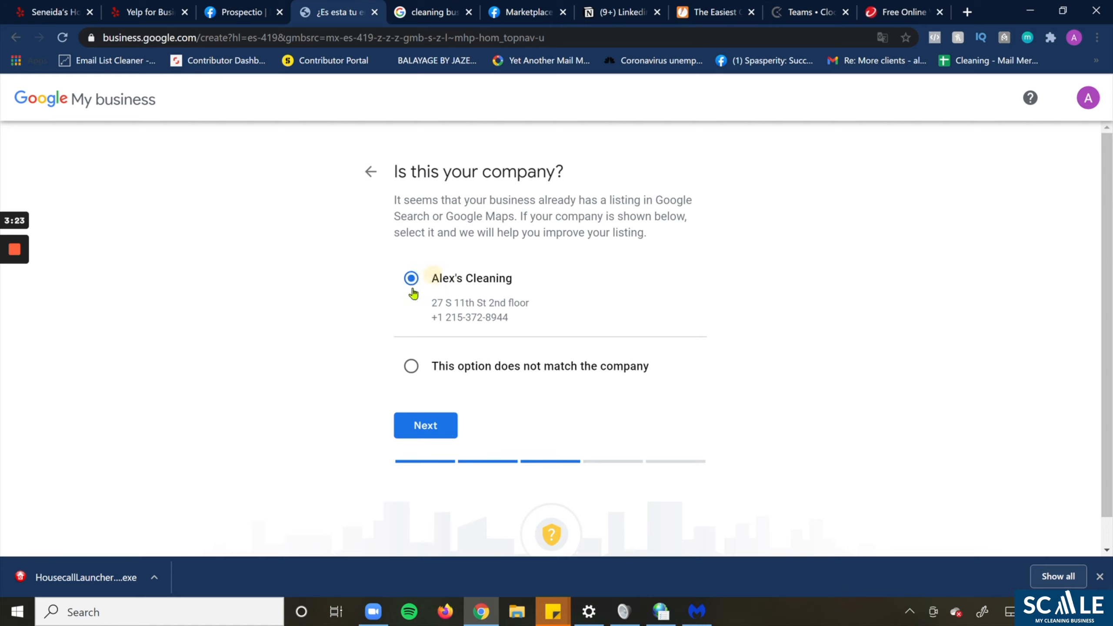
{"action": "mouse_move", "coordinate": [478, 228]}
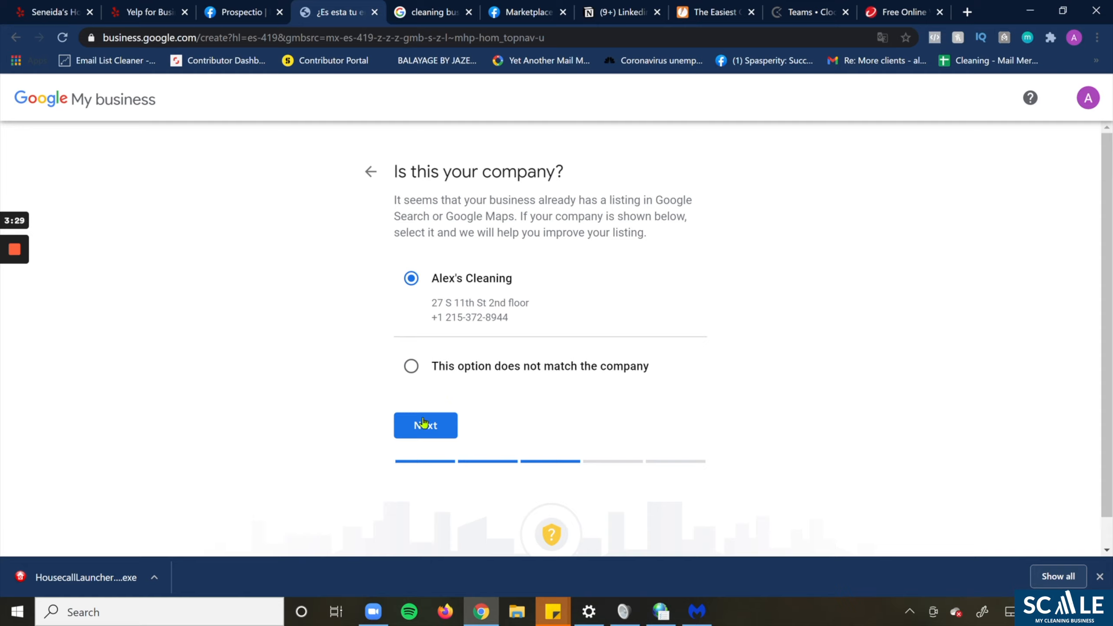
{"action": "mouse_move", "coordinate": [458, 373]}
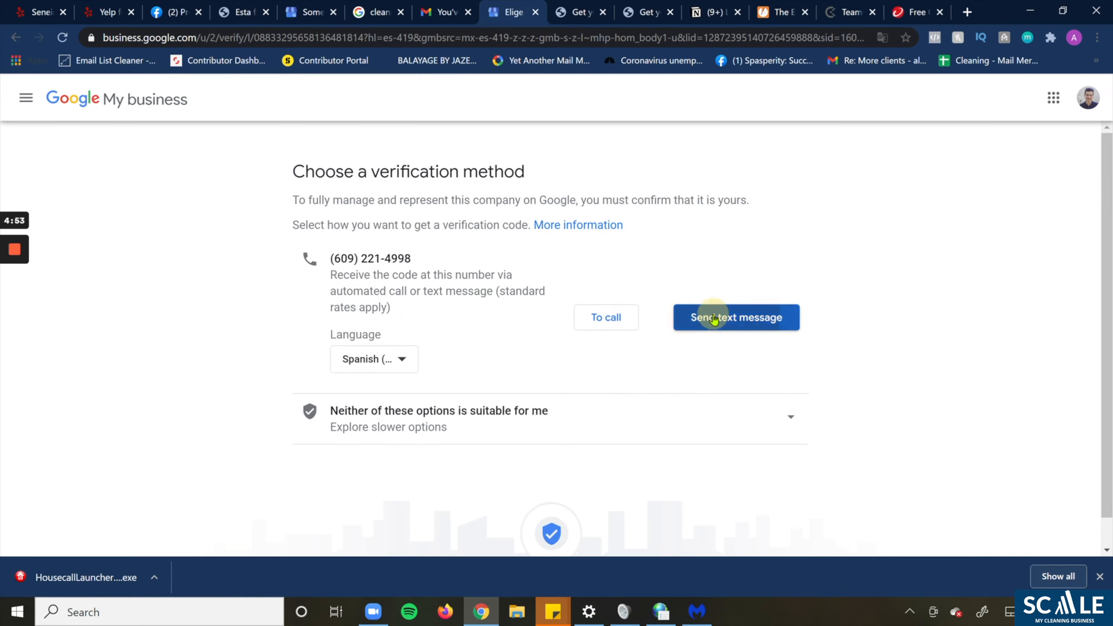
{"action": "left_click", "coordinate": [736, 317]}
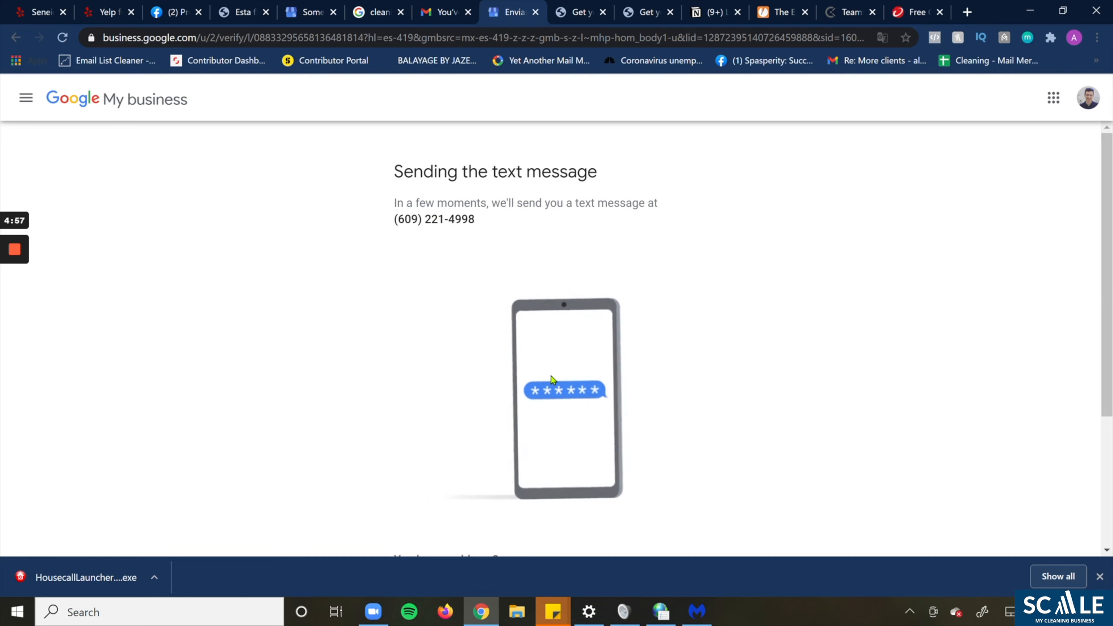
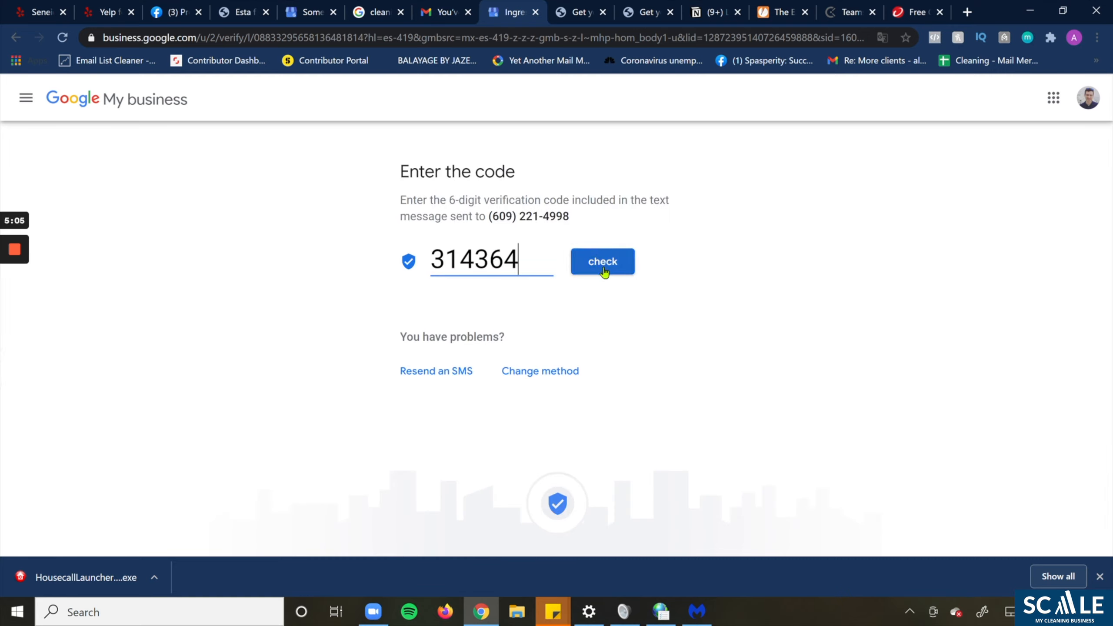
{"action": "left_click", "coordinate": [601, 261]}
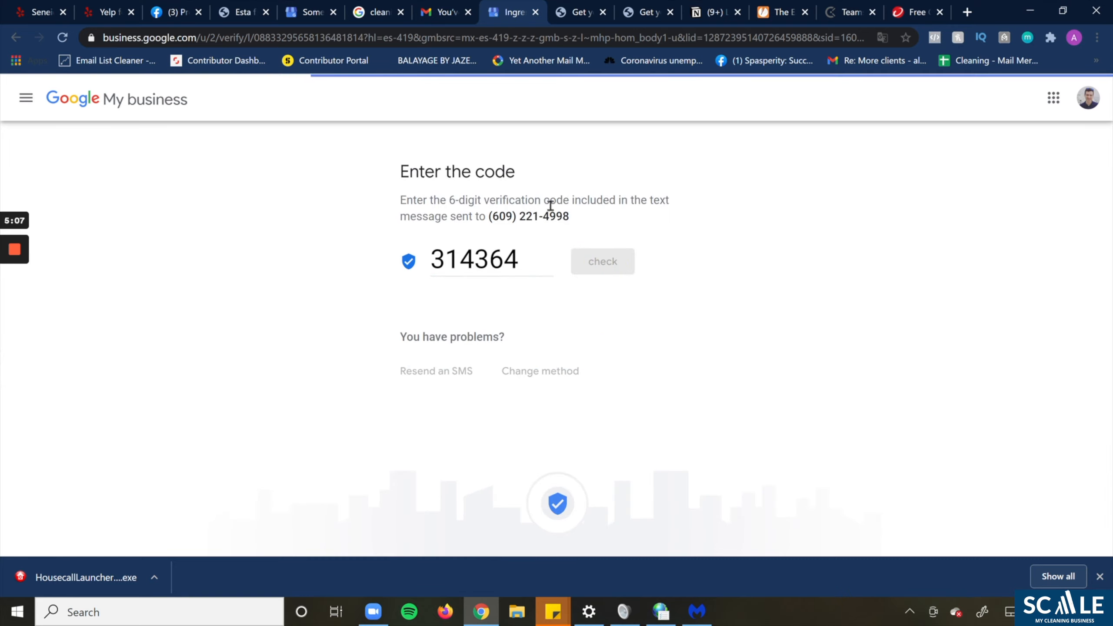
{"action": "left_click", "coordinate": [601, 260]}
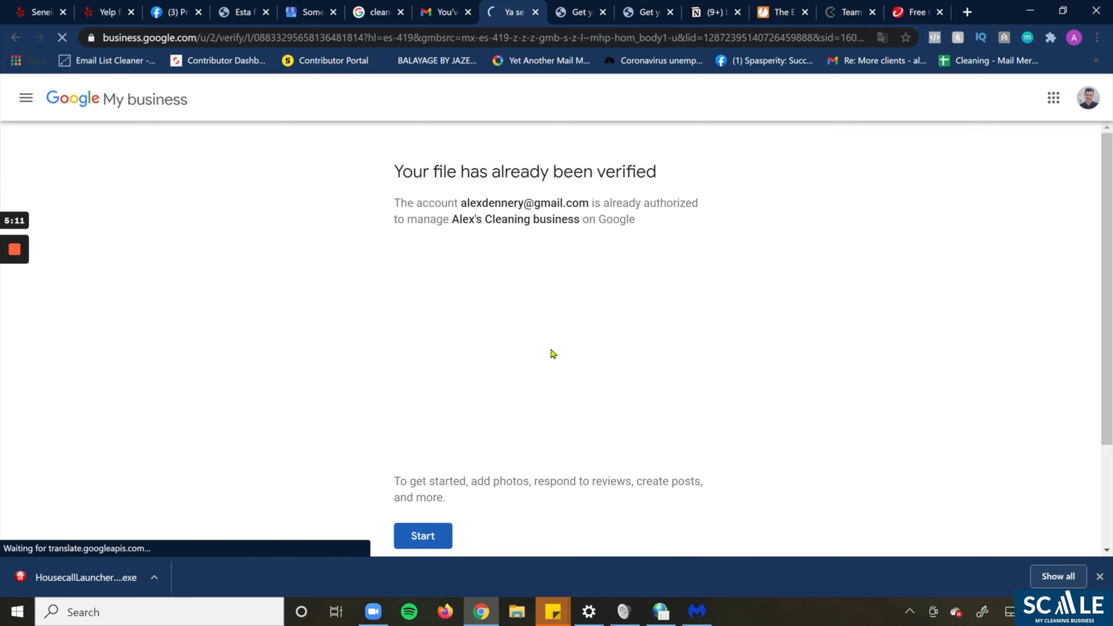
- Continue from the verified listing to the hours-of-operation step
{"action": "left_click", "coordinate": [423, 536]}
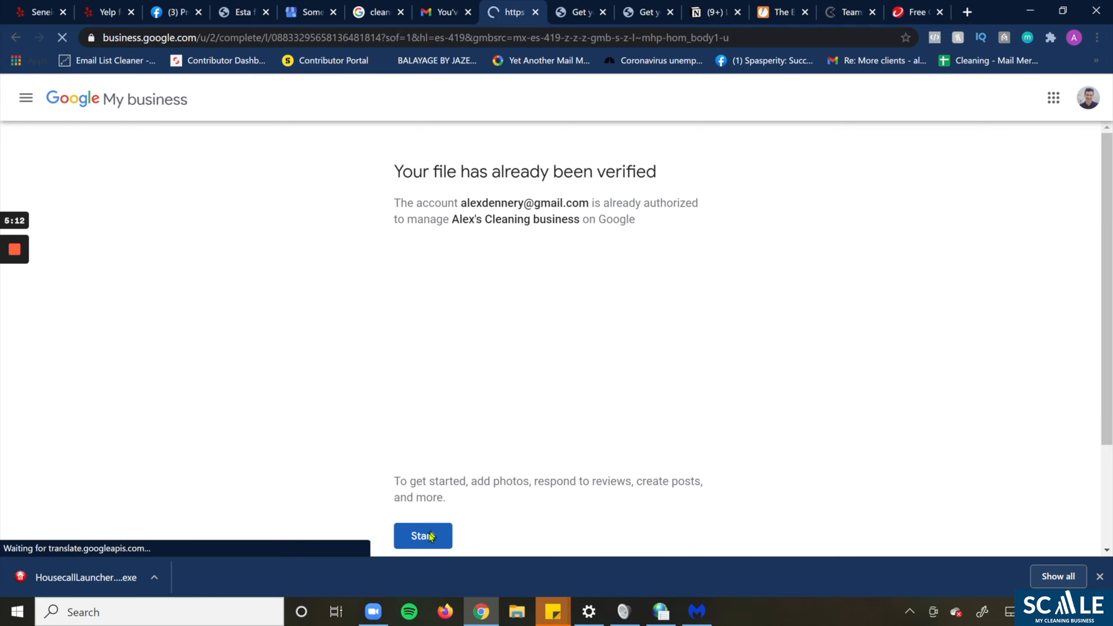
{"action": "left_click", "coordinate": [423, 535]}
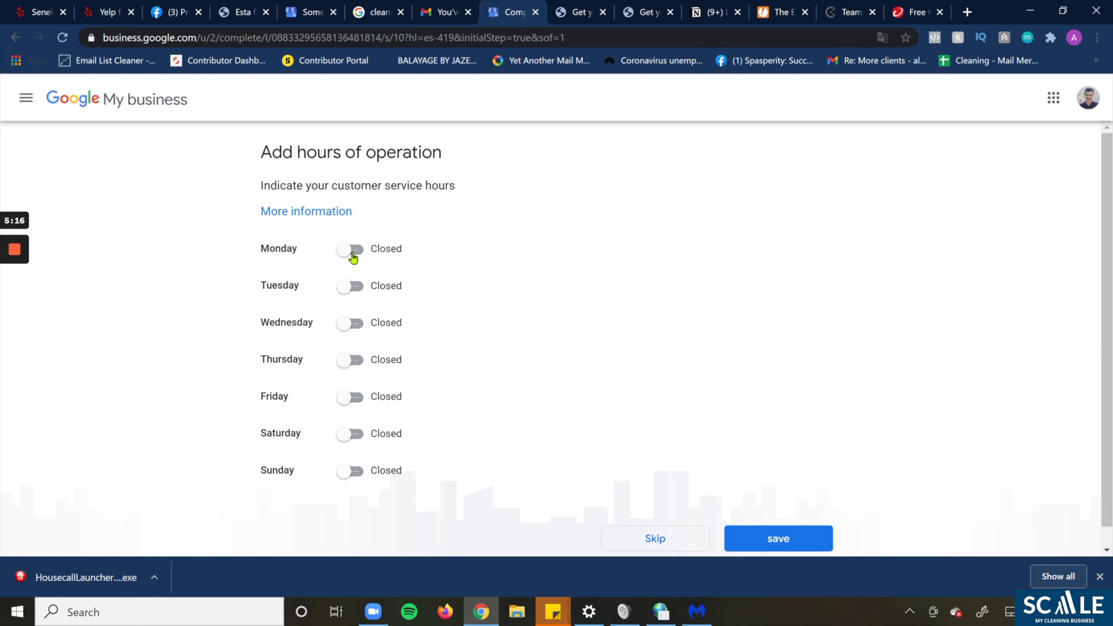
- Mark Monday open from 08:00 to 17:00 and save the hours
{"action": "left_click", "coordinate": [349, 250]}
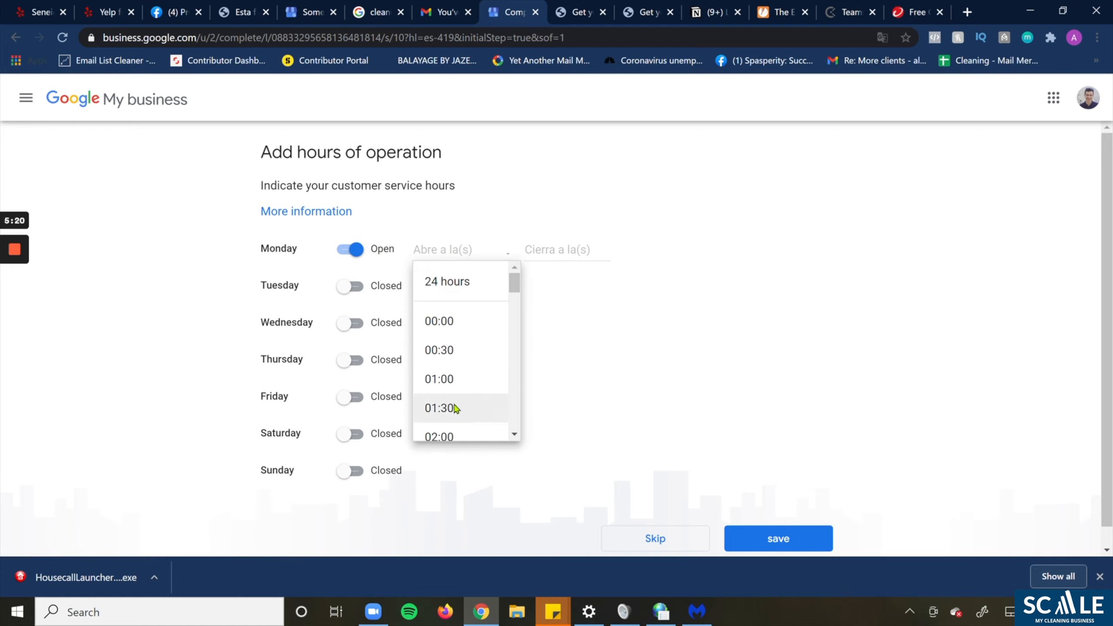
{"action": "scroll", "scroll_direction": "down", "scroll_amount": 3}
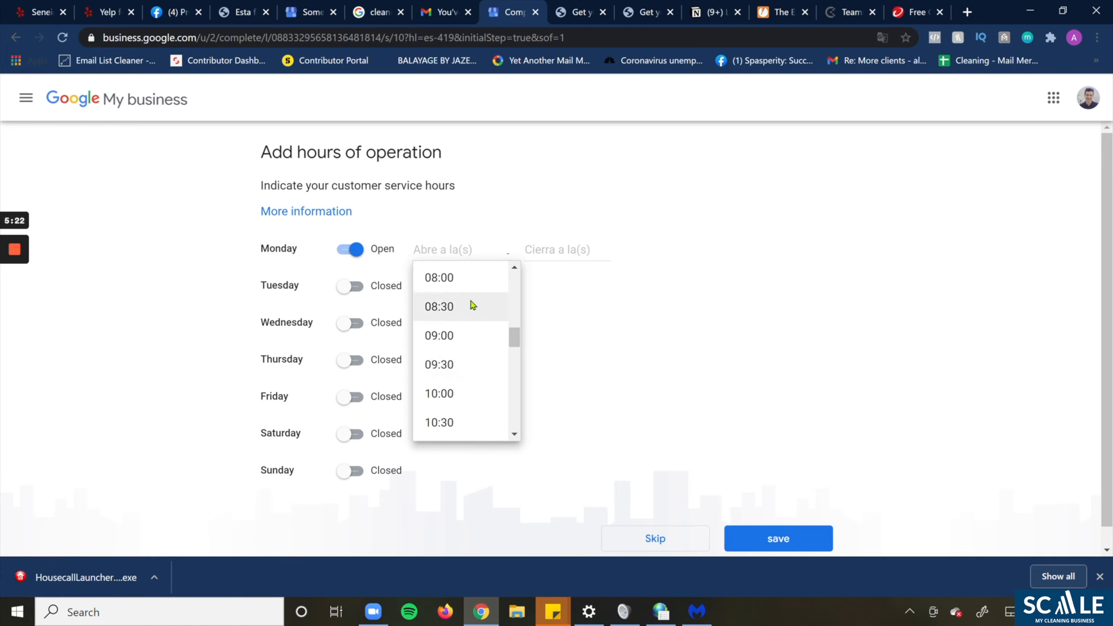
{"action": "left_click", "coordinate": [438, 277]}
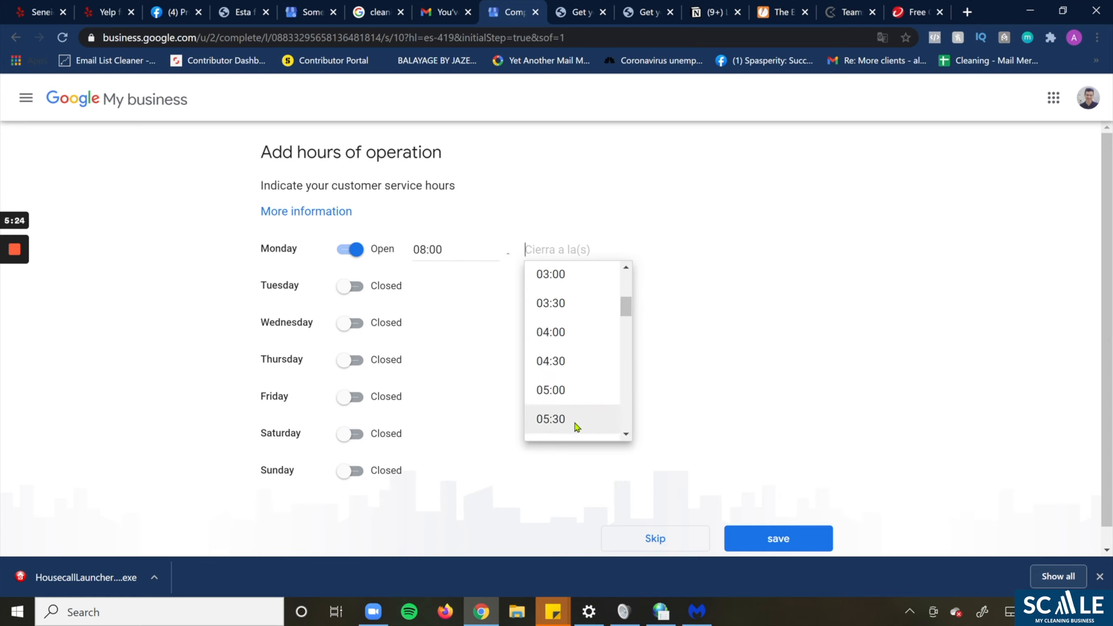
{"action": "scroll", "scroll_direction": "down", "scroll_amount": 3}
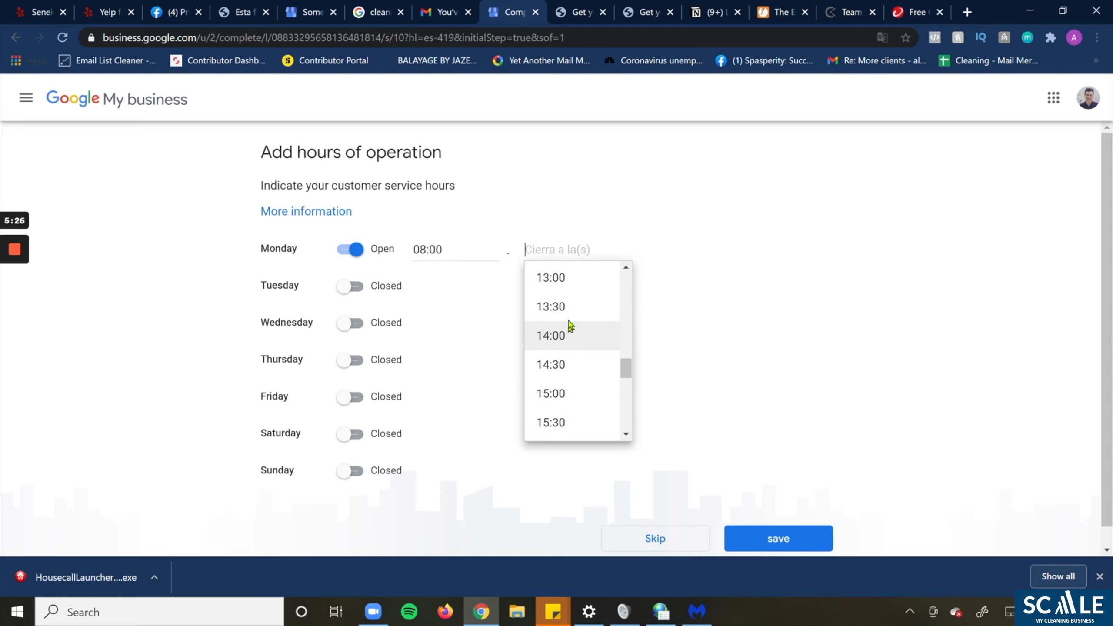
{"action": "scroll", "scroll_direction": "down", "scroll_amount": 3}
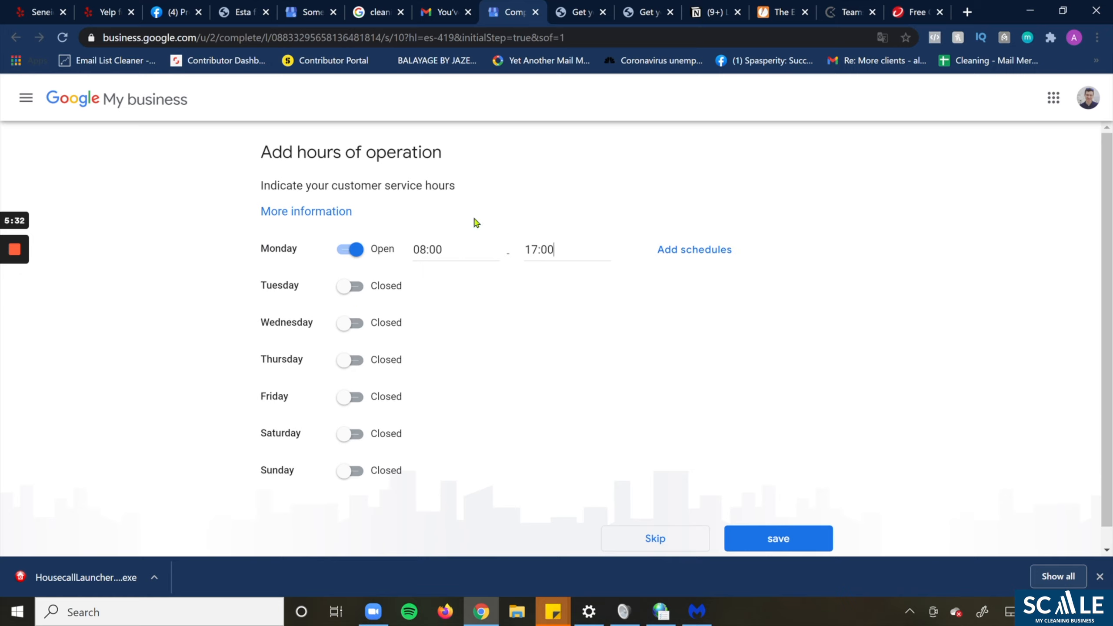
{"action": "mouse_move", "coordinate": [756, 493]}
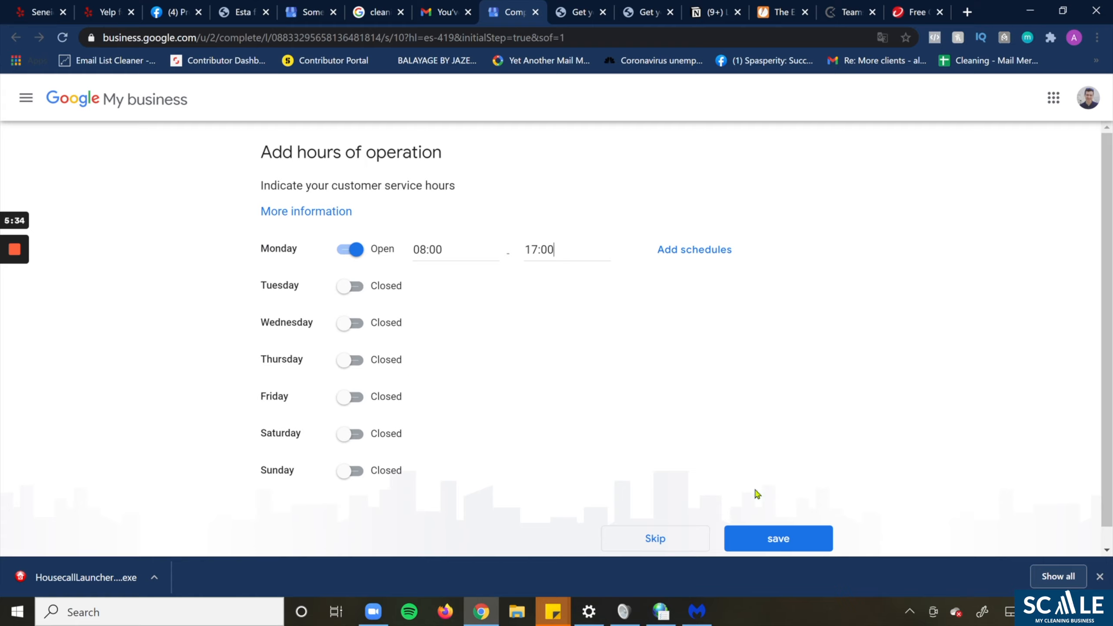
{"action": "left_click", "coordinate": [778, 538]}
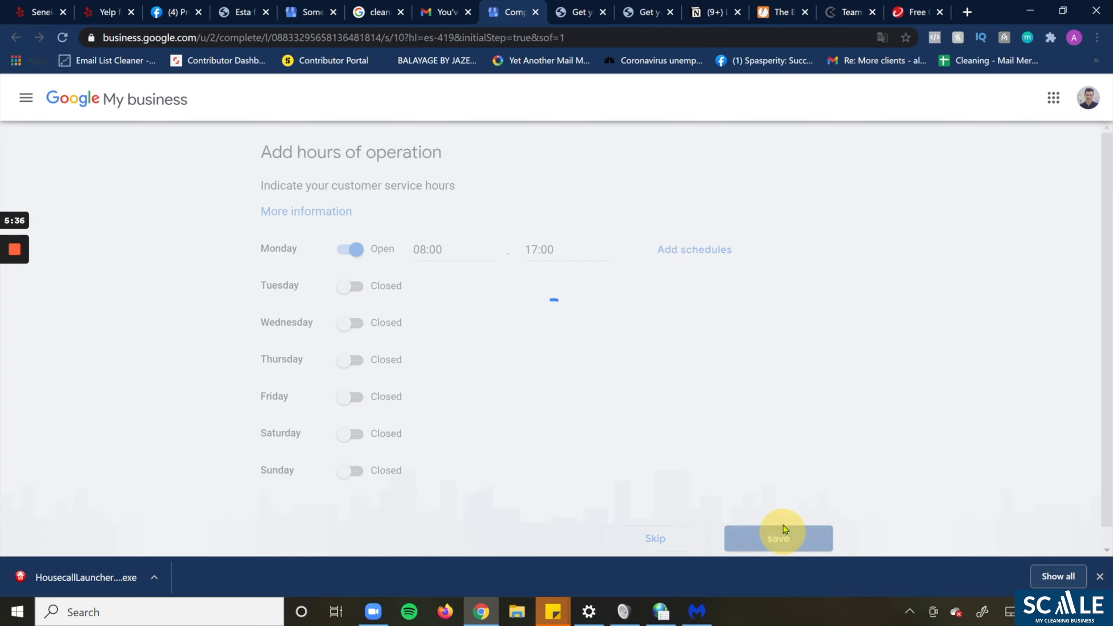
{"action": "left_click", "coordinate": [778, 538]}
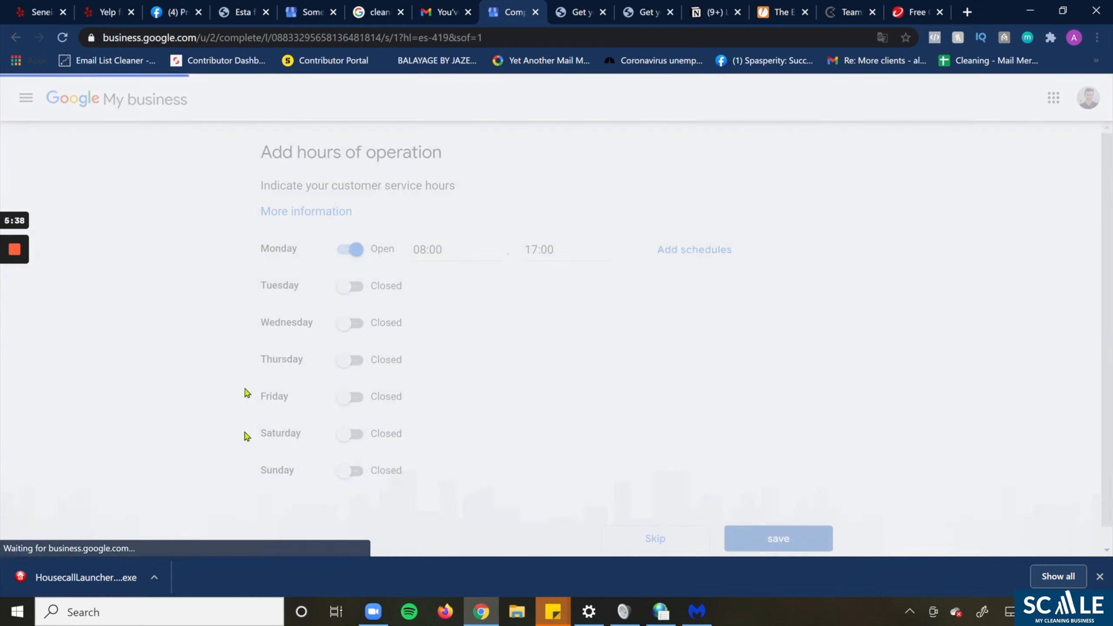
- Skip the description and photo steps and scroll the Alex's Cleaning business dashboard
{"action": "left_click", "coordinate": [778, 538]}
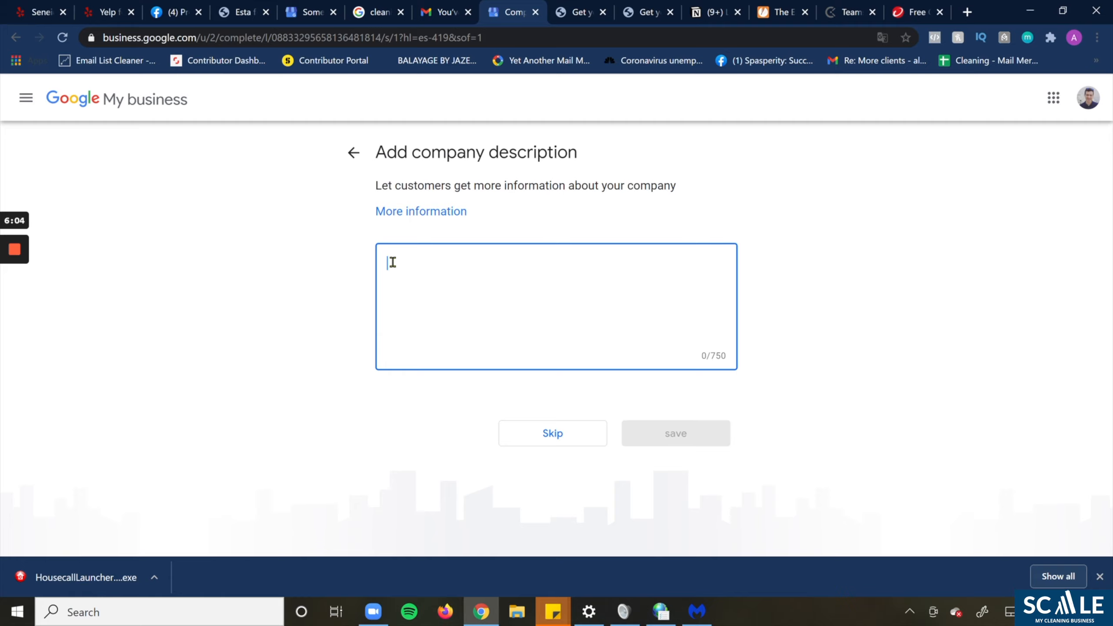
{"action": "left_click", "coordinate": [552, 433]}
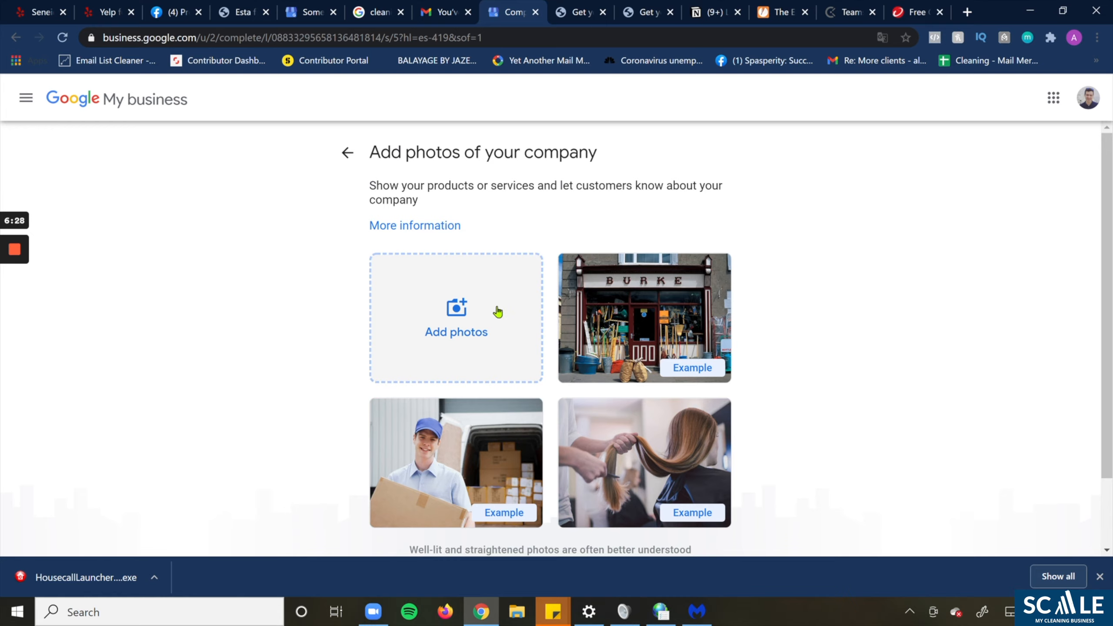
{"action": "scroll", "scroll_direction": "down", "scroll_amount": 3}
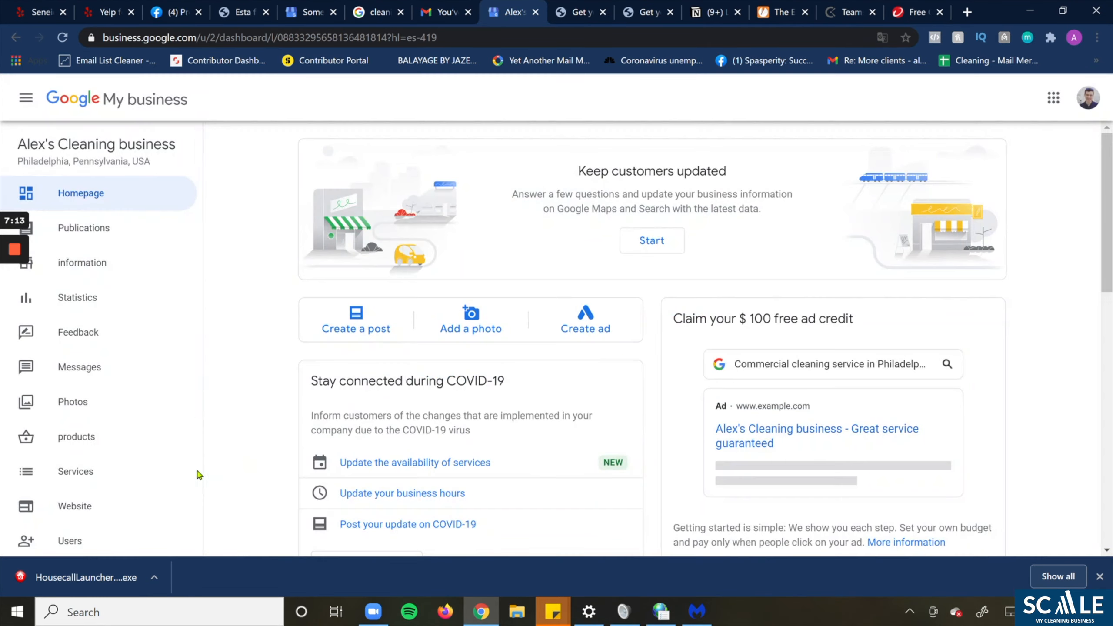
{"action": "scroll", "scroll_direction": "down", "scroll_amount": 3}
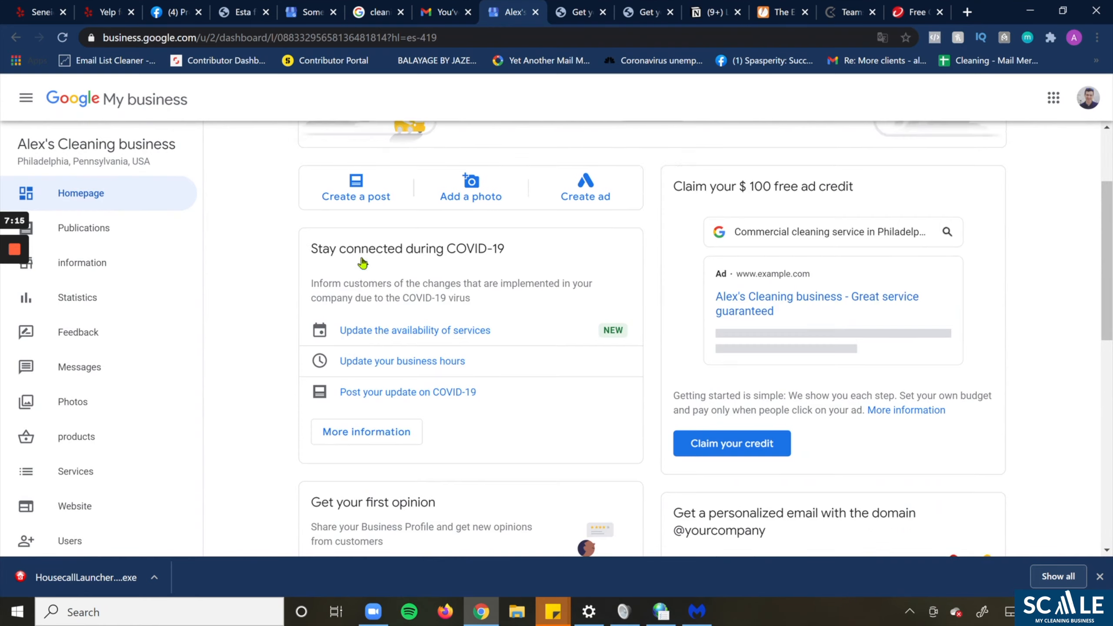
{"action": "scroll", "scroll_direction": "up", "scroll_amount": 3}
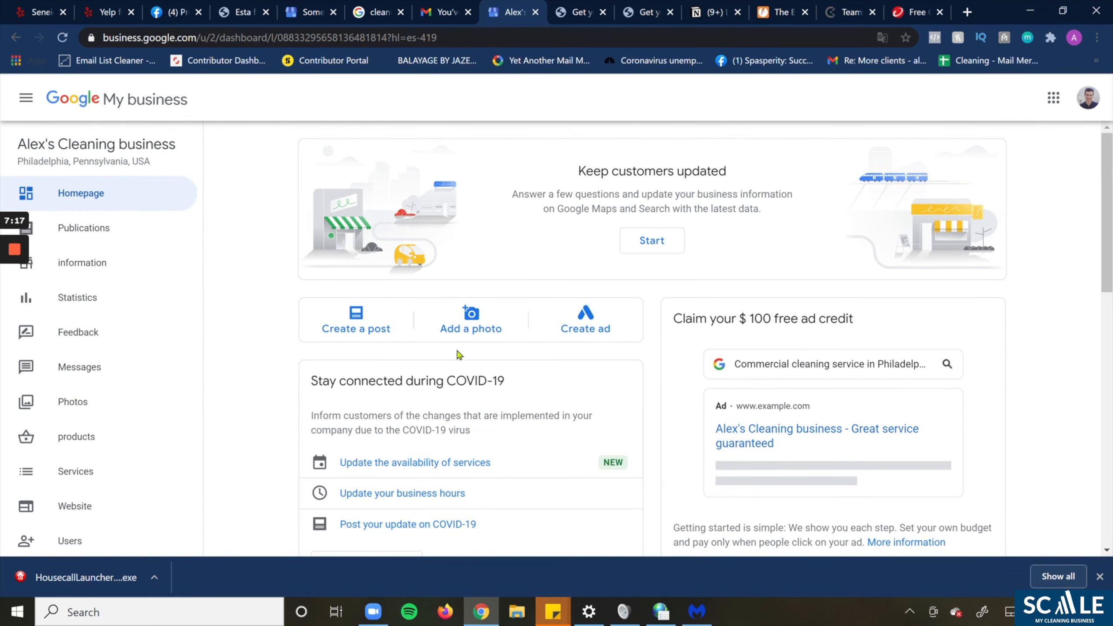
{"action": "mouse_move", "coordinate": [470, 327]}
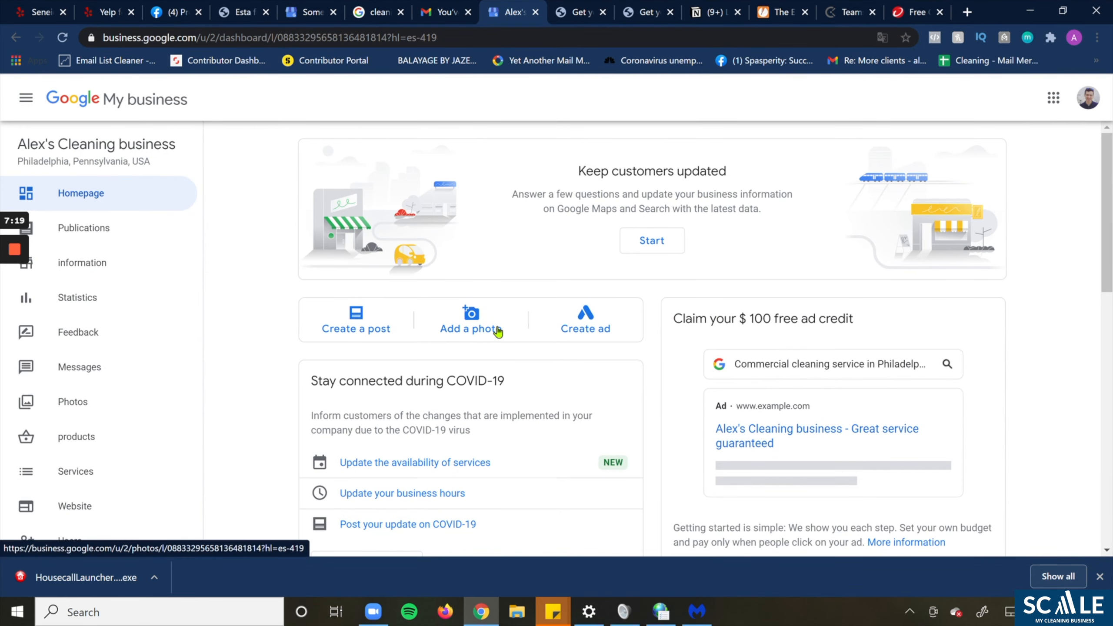
{"action": "mouse_move", "coordinate": [362, 328]}
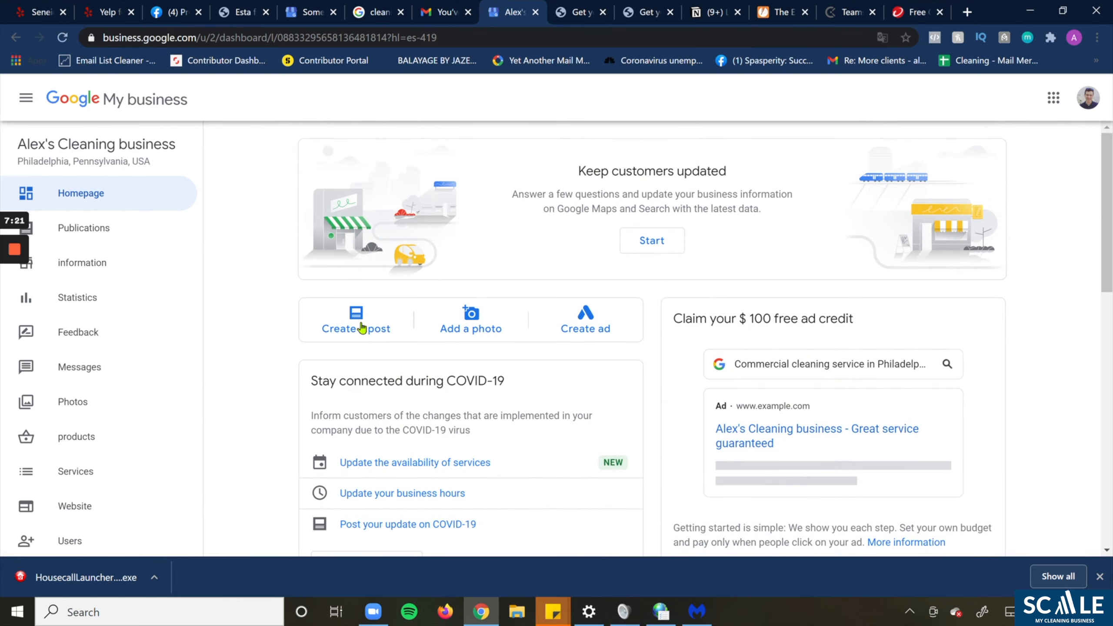
{"action": "left_click", "coordinate": [355, 328]}
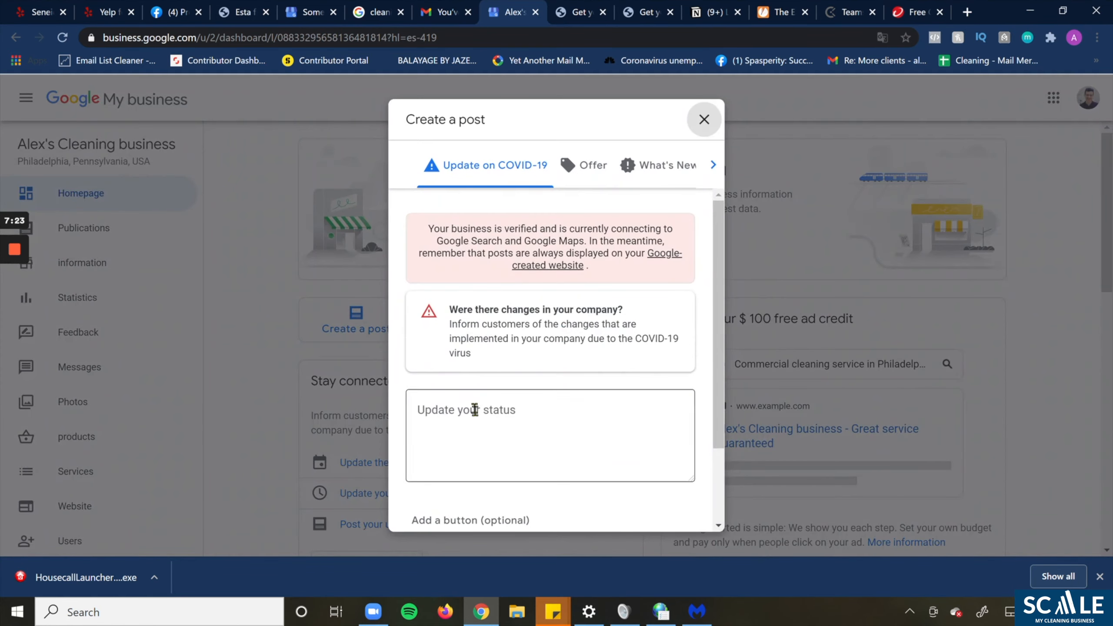
{"action": "scroll", "scroll_direction": "down", "scroll_amount": 3}
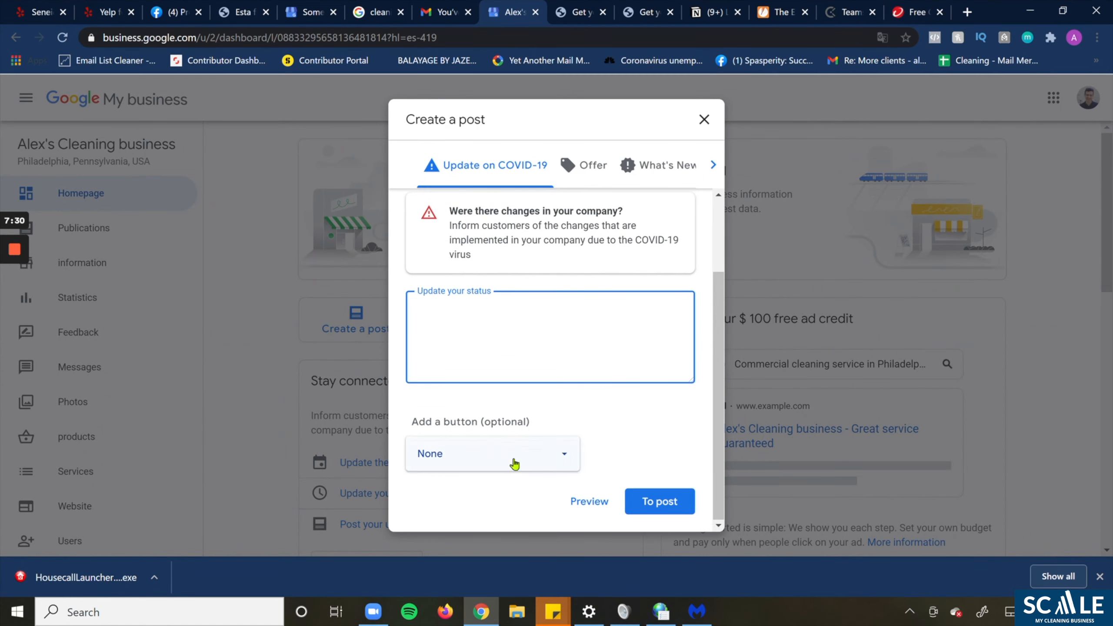
{"action": "left_click", "coordinate": [492, 454]}
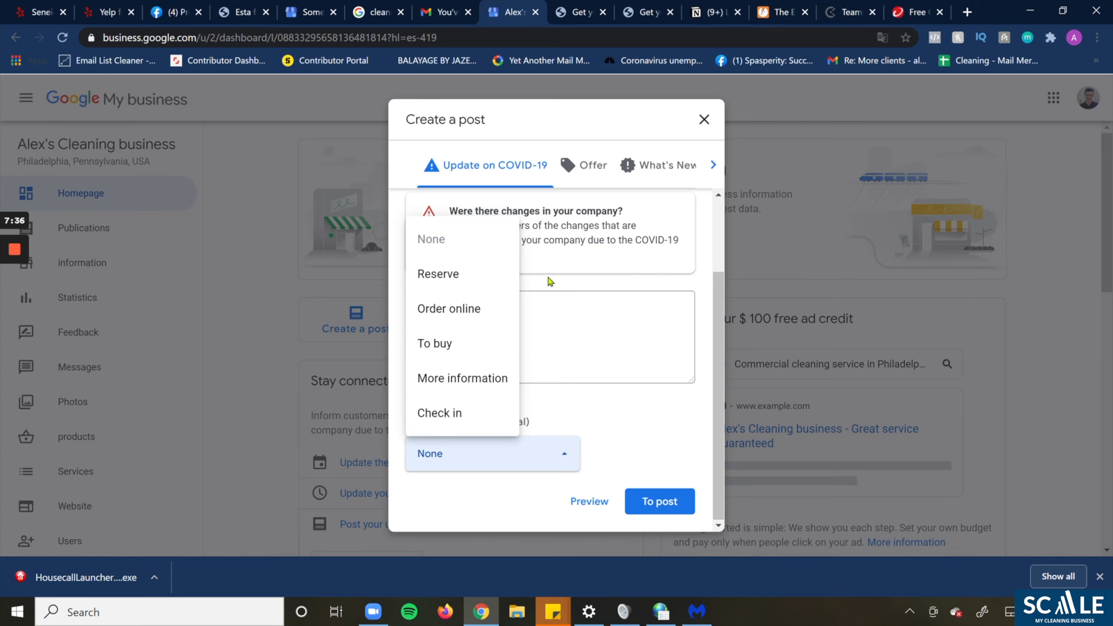
{"action": "mouse_move", "coordinate": [479, 280]}
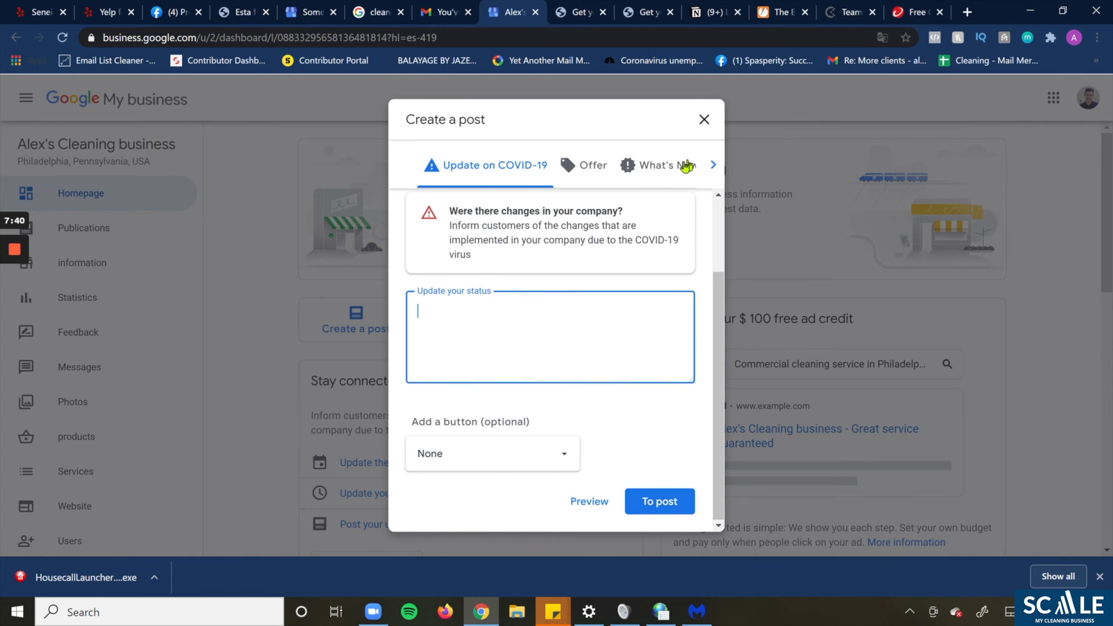
{"action": "left_click", "coordinate": [712, 164]}
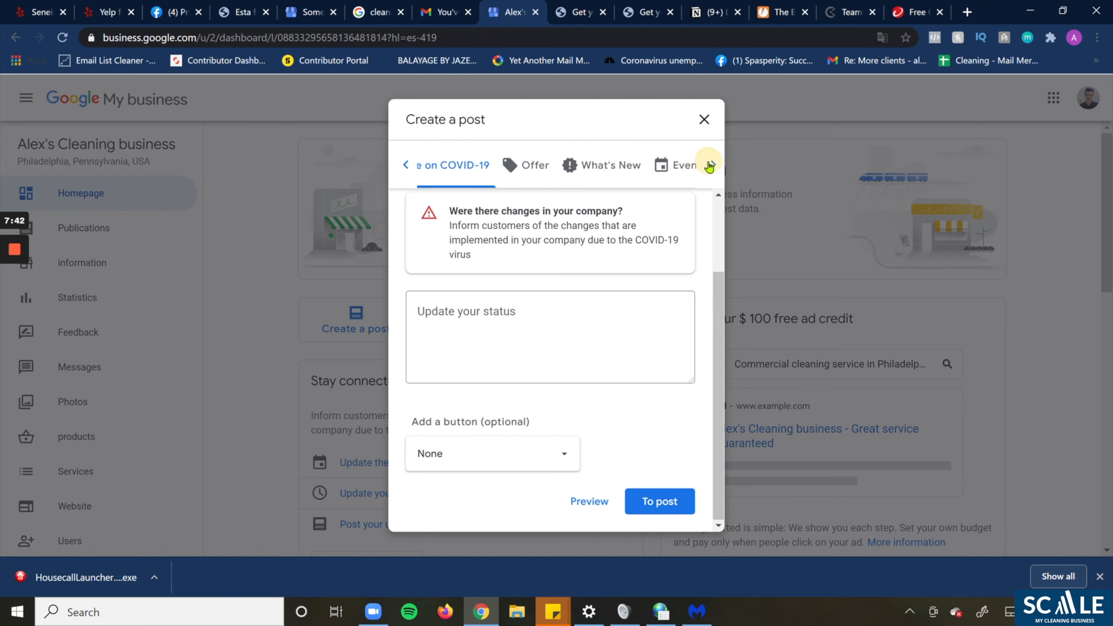
{"action": "left_click", "coordinate": [707, 165]}
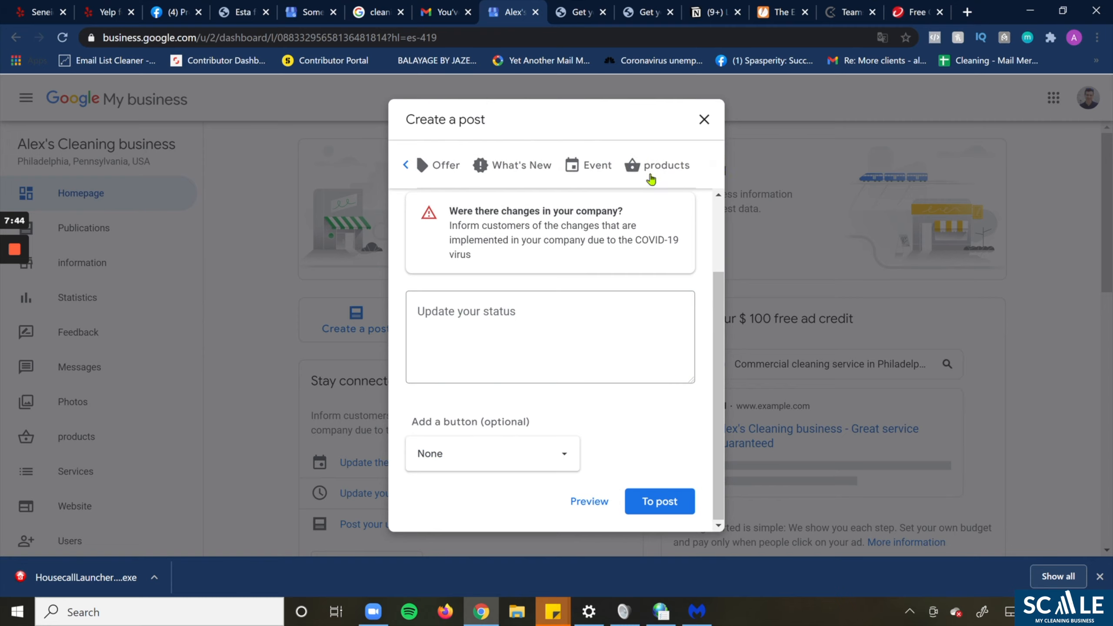
{"action": "mouse_move", "coordinate": [400, 172]}
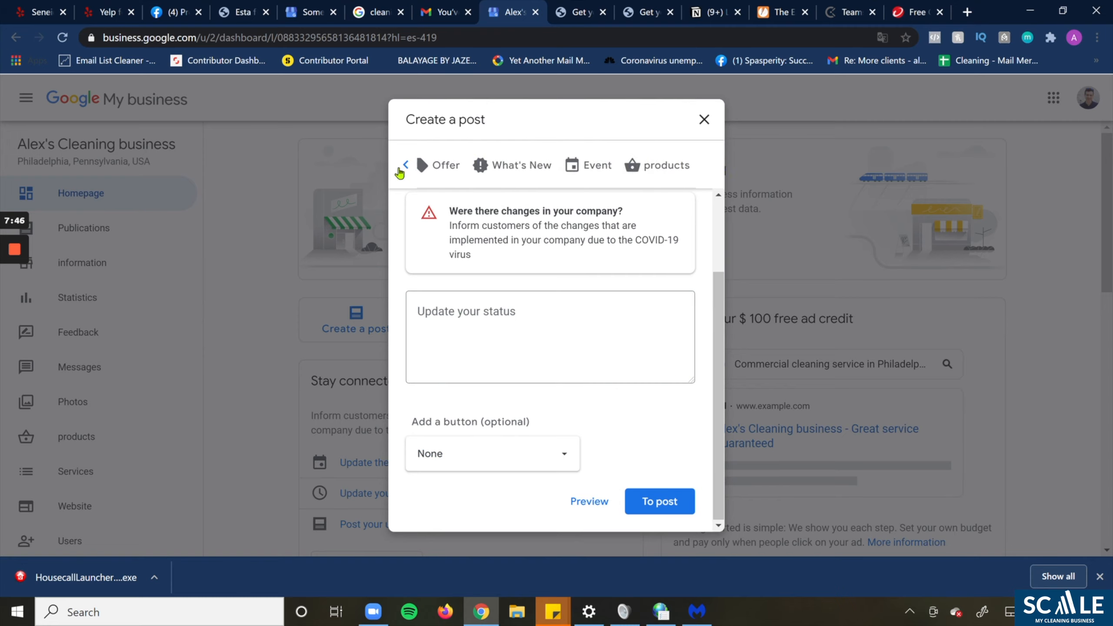
{"action": "left_click", "coordinate": [403, 168]}
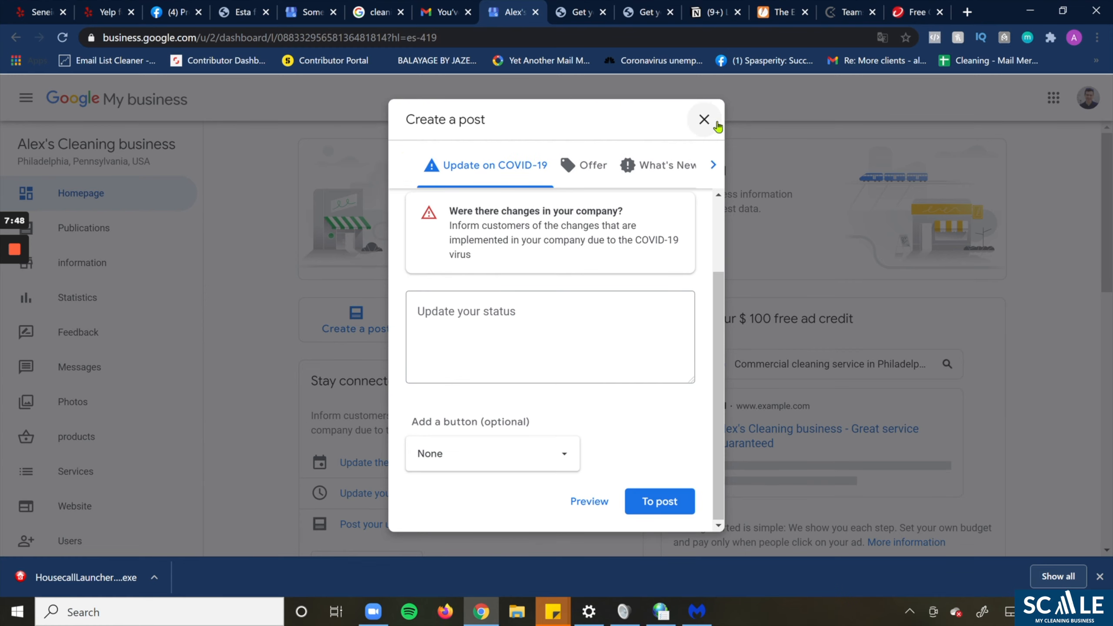
{"action": "left_click", "coordinate": [703, 119]}
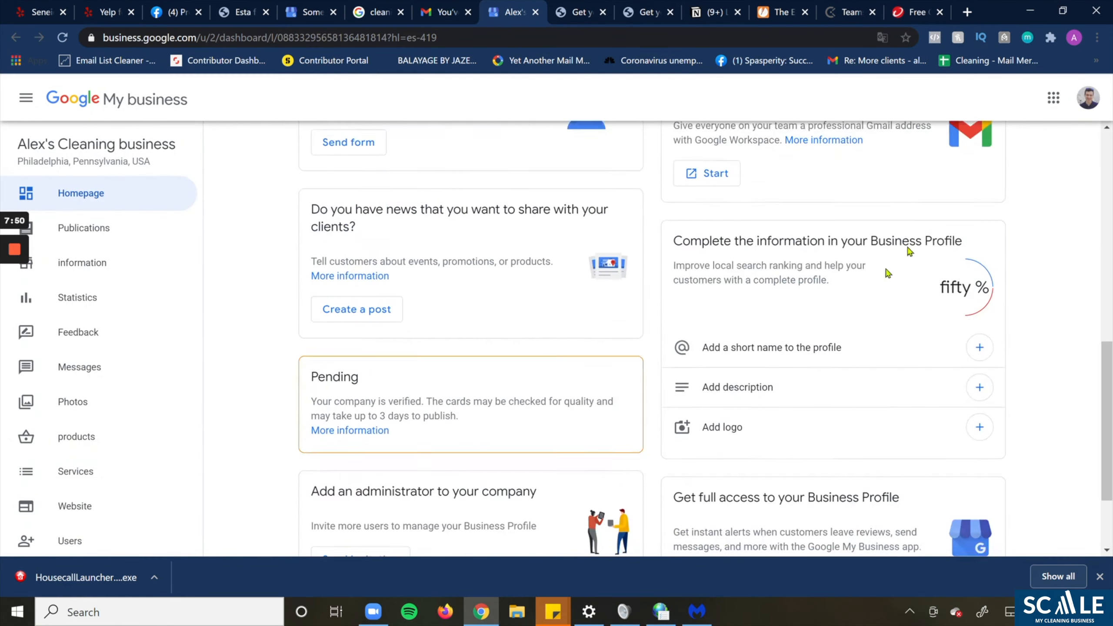
- Leave the pending-edits help article and scroll through the dashboard cards
{"action": "scroll", "scroll_direction": "down", "scroll_amount": 3}
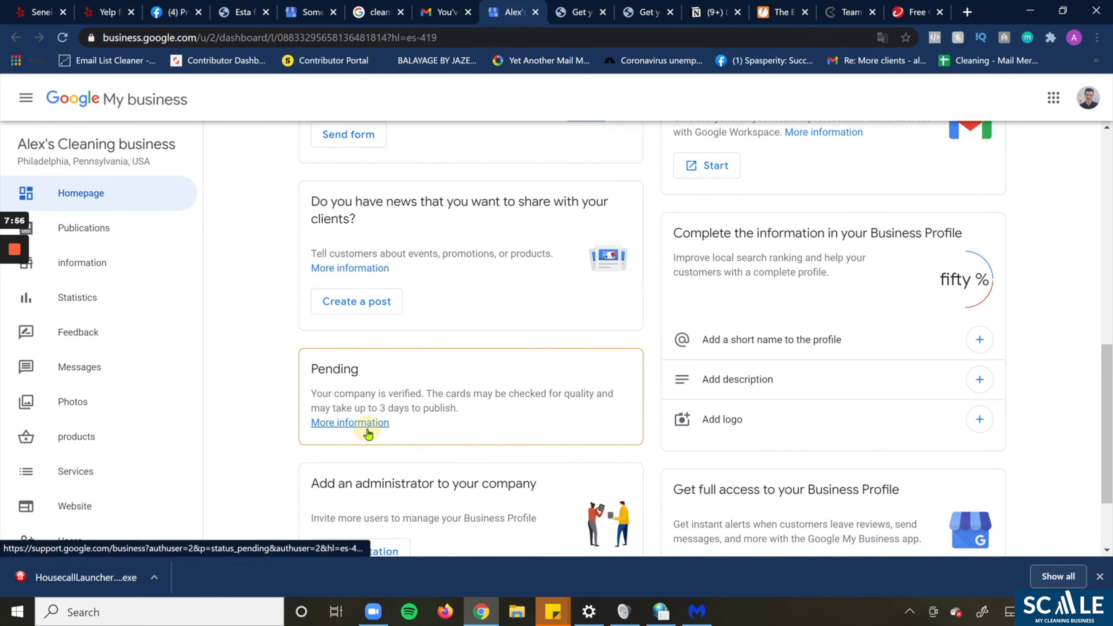
{"action": "left_click", "coordinate": [349, 422]}
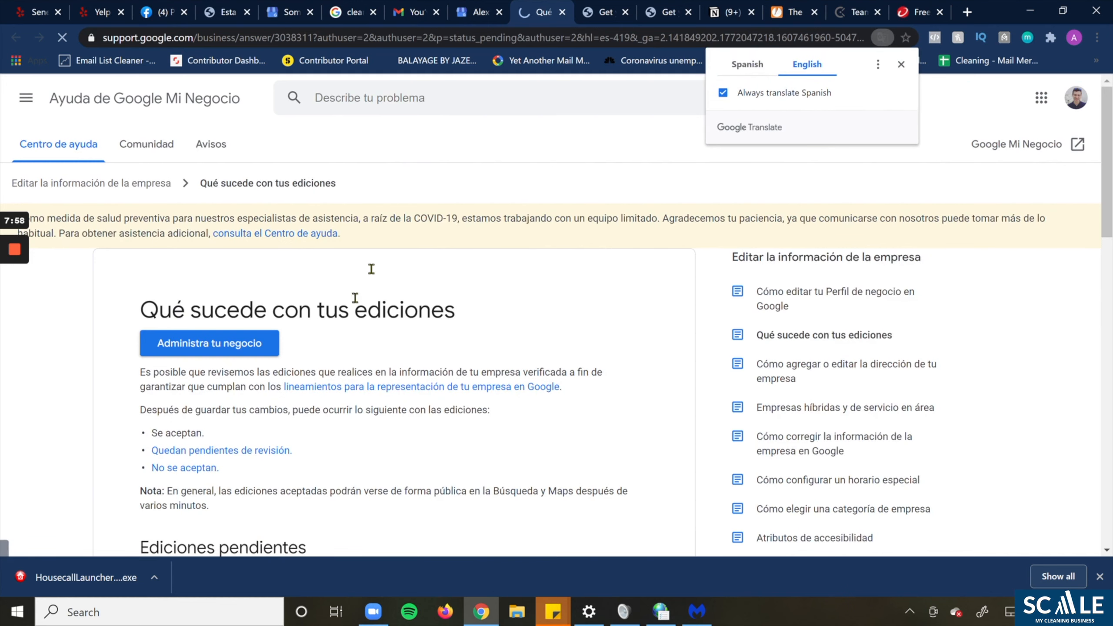
{"action": "left_click", "coordinate": [806, 64]}
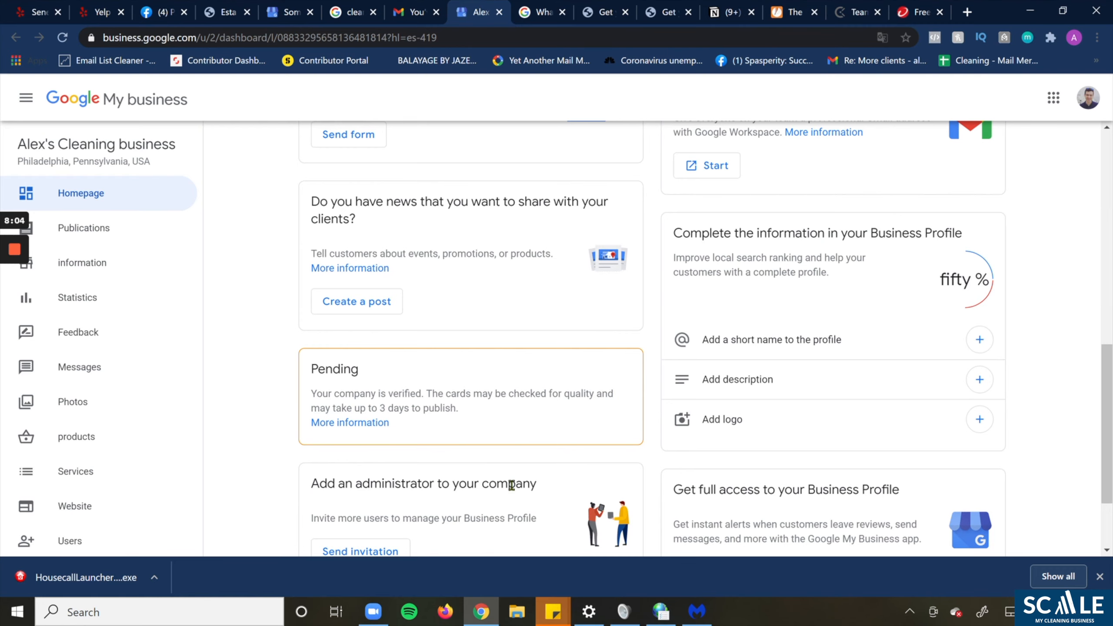
{"action": "scroll", "scroll_direction": "down", "scroll_amount": 3}
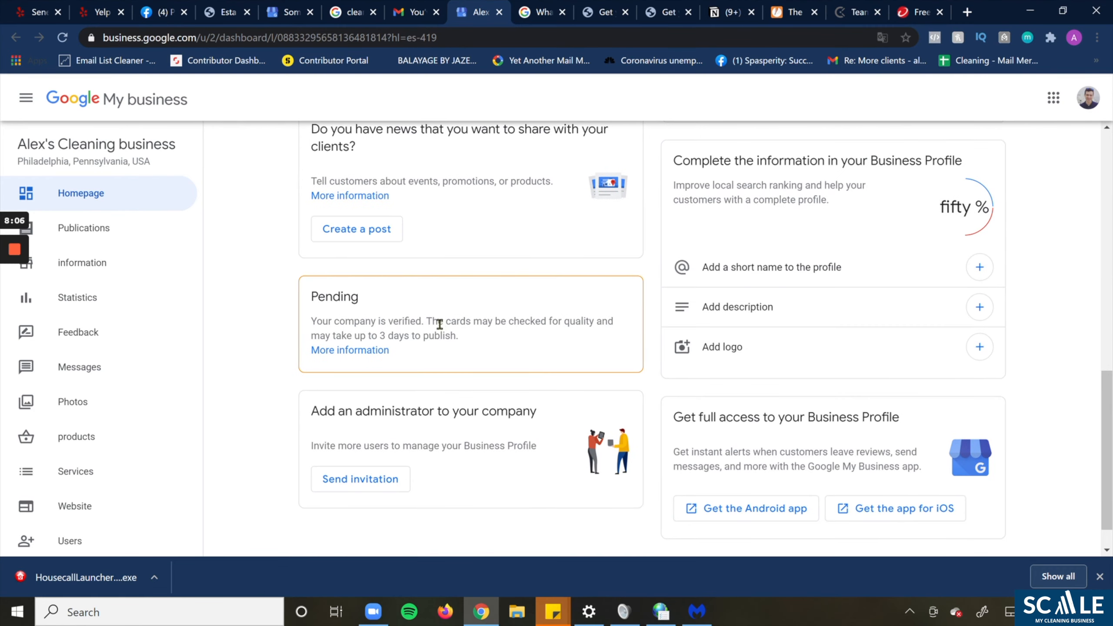
{"action": "mouse_move", "coordinate": [482, 251]}
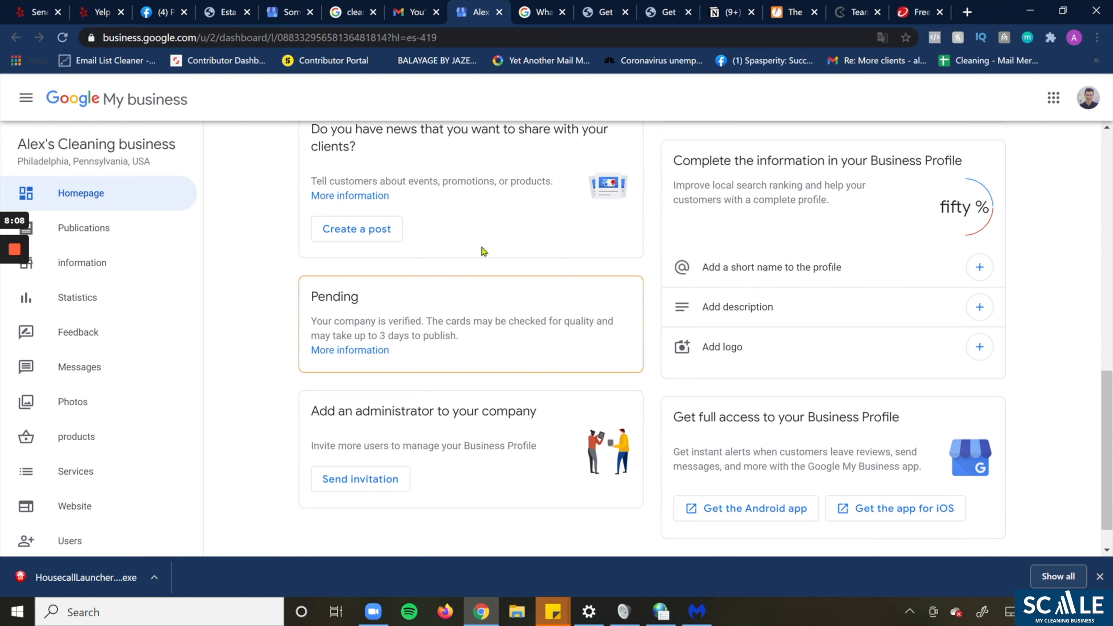
{"action": "mouse_move", "coordinate": [737, 307]}
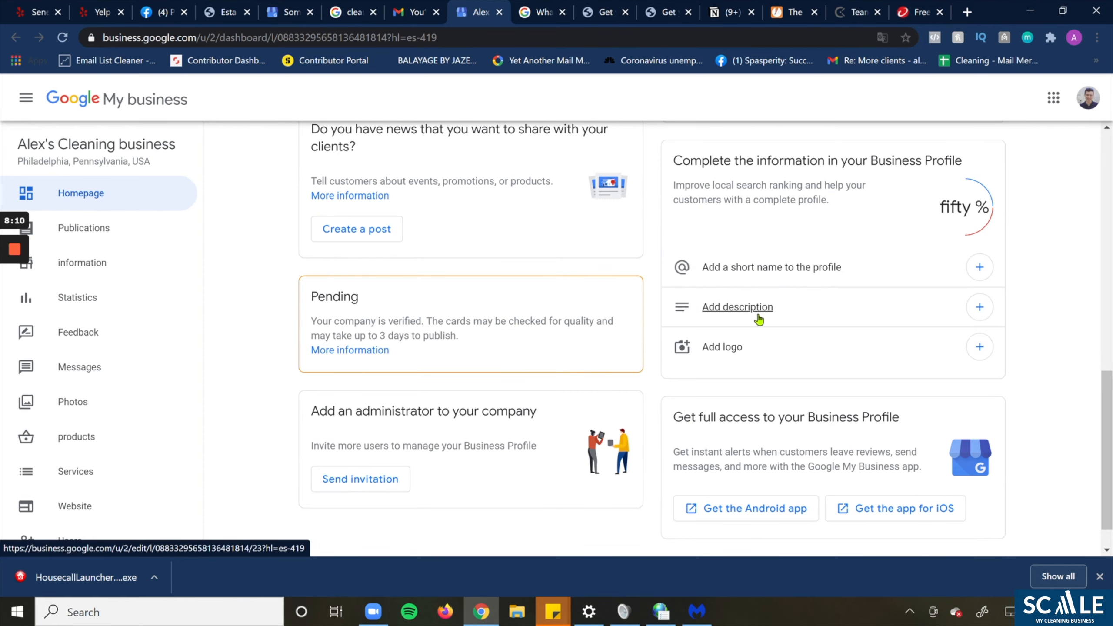
{"action": "scroll", "scroll_direction": "up", "scroll_amount": 3}
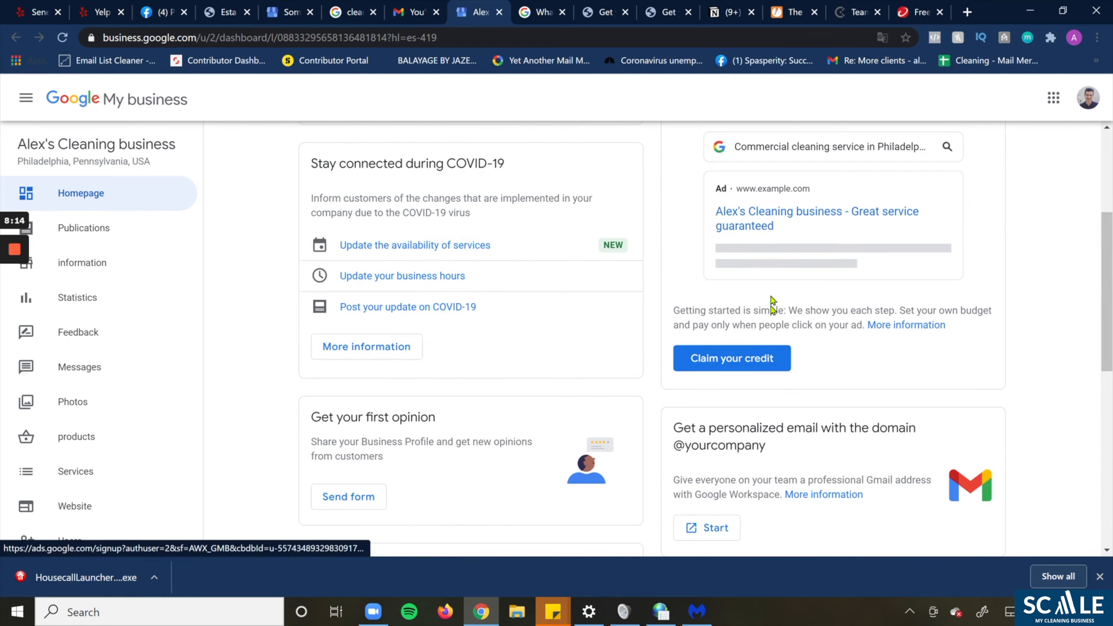
{"action": "scroll", "scroll_direction": "down", "scroll_amount": 3}
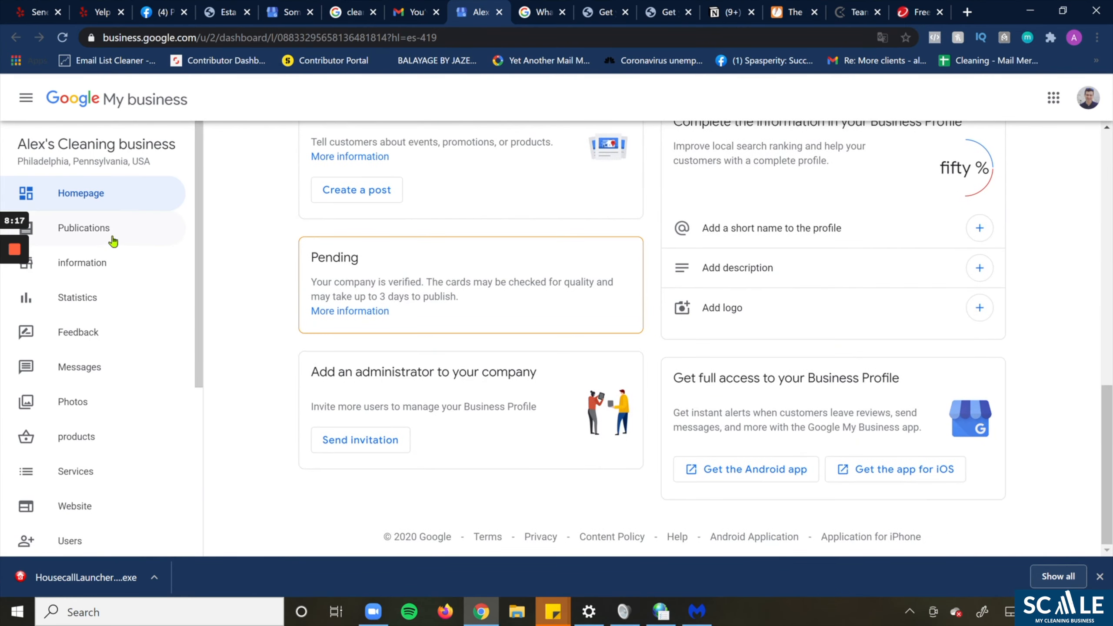
- View the Publications offer guide, then switch to the business Information page
{"action": "left_click", "coordinate": [84, 227]}
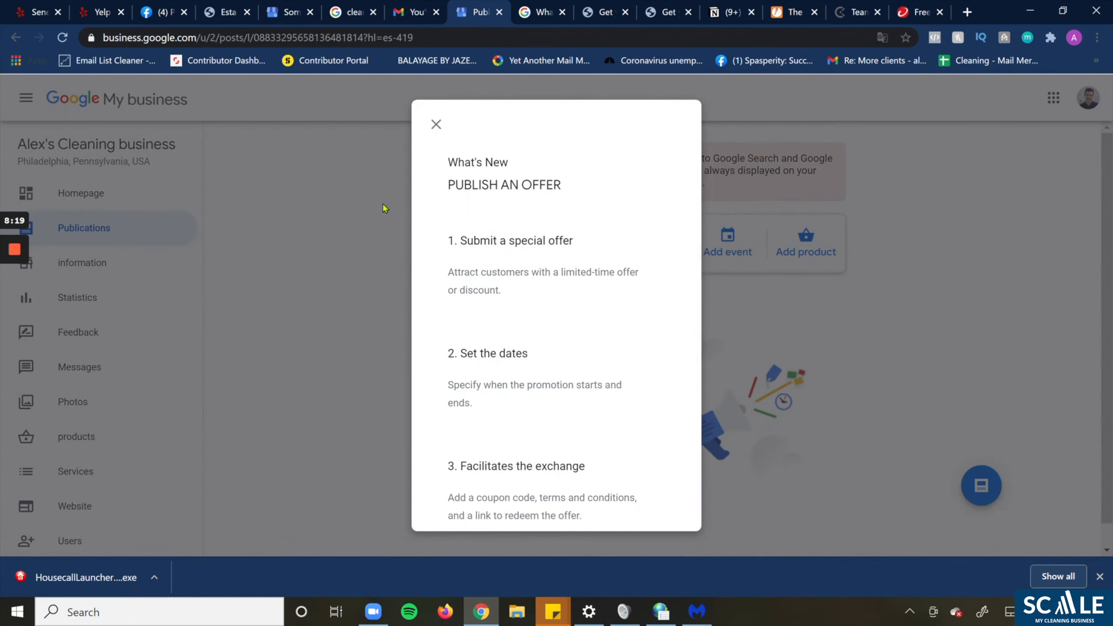
{"action": "left_click", "coordinate": [436, 124]}
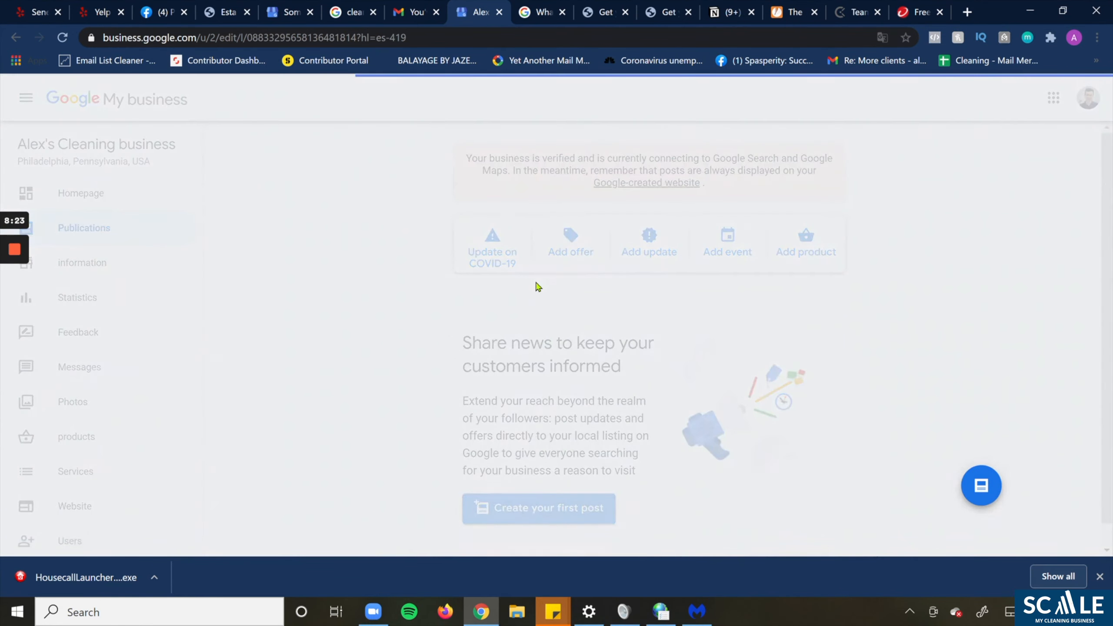
{"action": "left_click", "coordinate": [82, 262]}
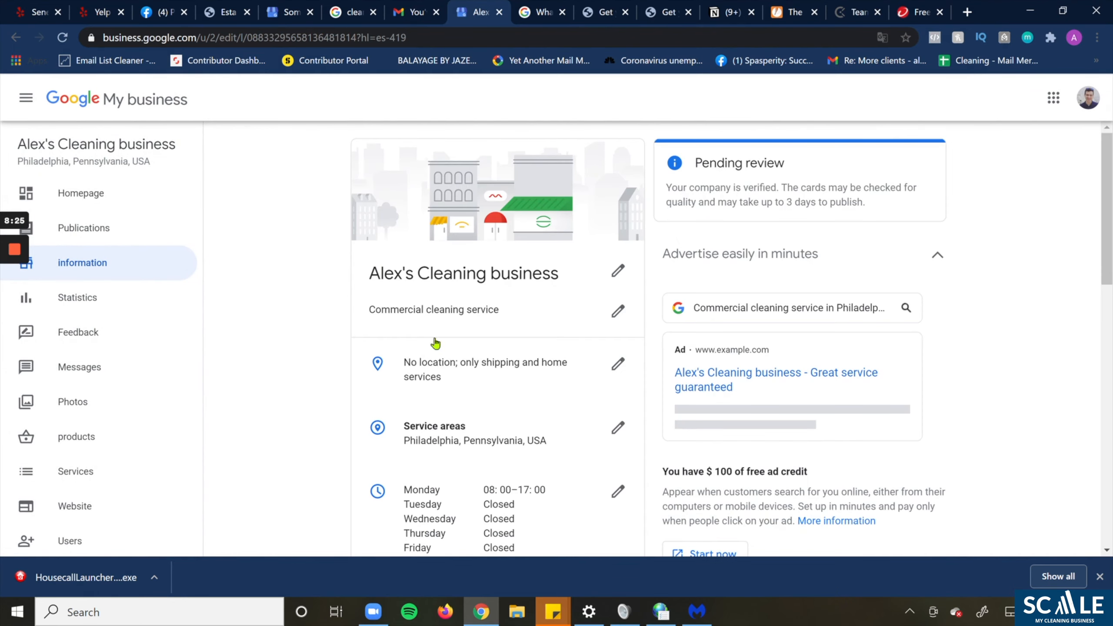
- Scroll through the information fields: category, service area, hours, phone and empty fields
{"action": "scroll", "scroll_direction": "down", "scroll_amount": 3}
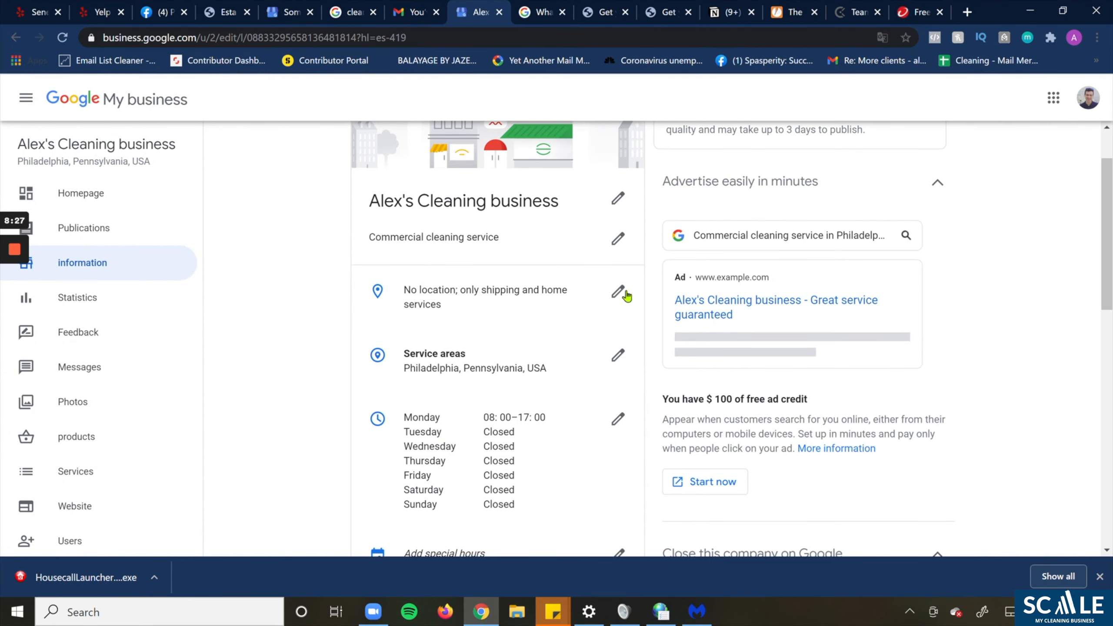
{"action": "scroll", "scroll_direction": "down", "scroll_amount": 3}
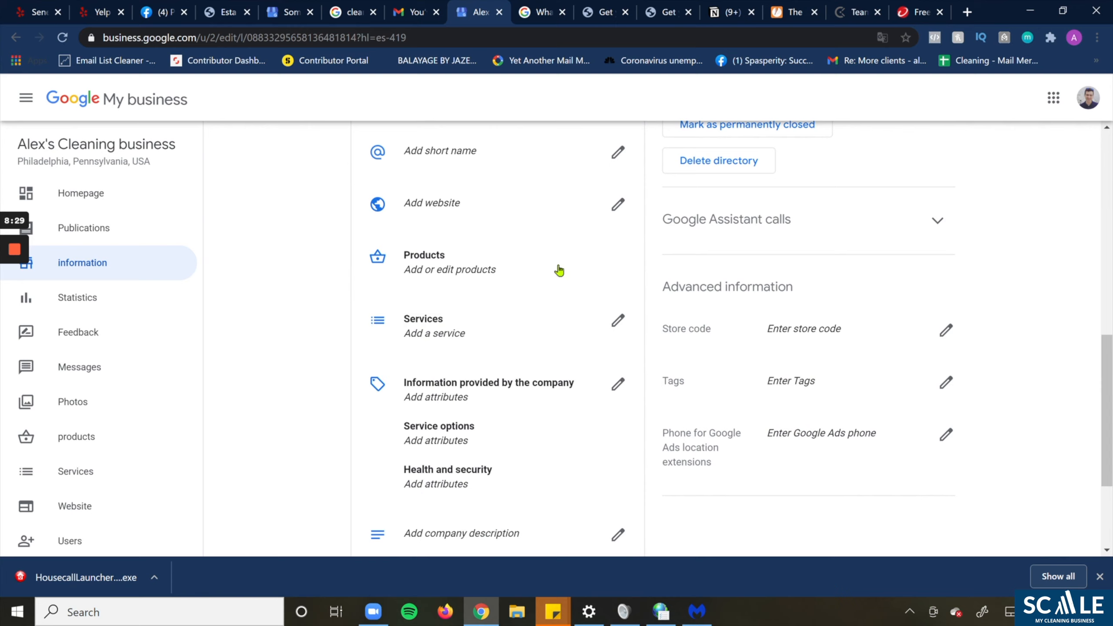
{"action": "scroll", "scroll_direction": "up", "scroll_amount": 3}
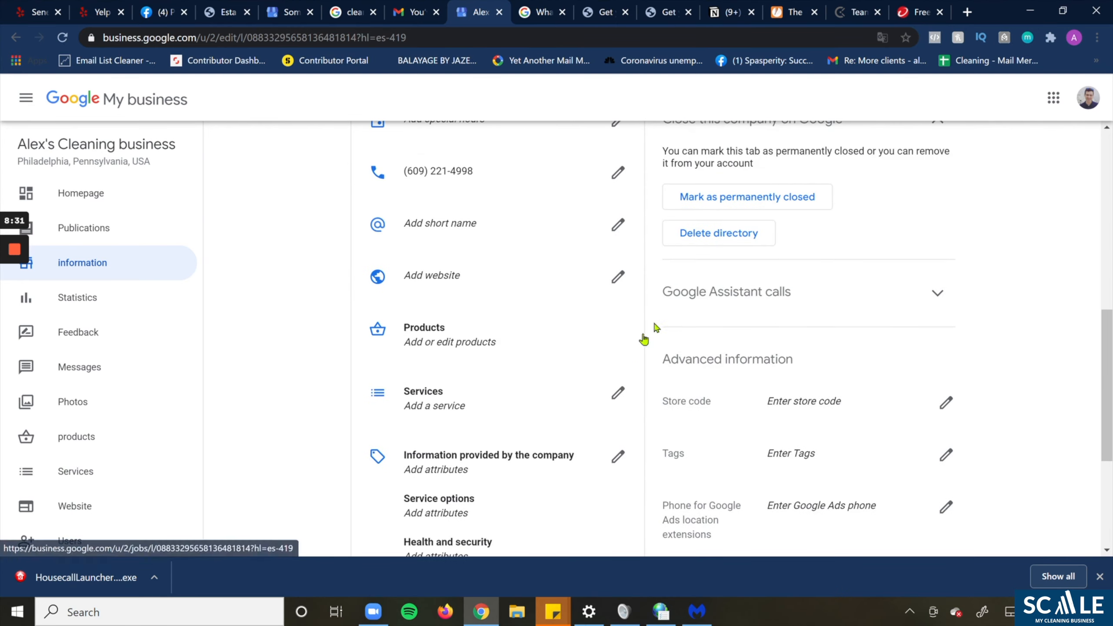
{"action": "scroll", "scroll_direction": "up", "scroll_amount": 3}
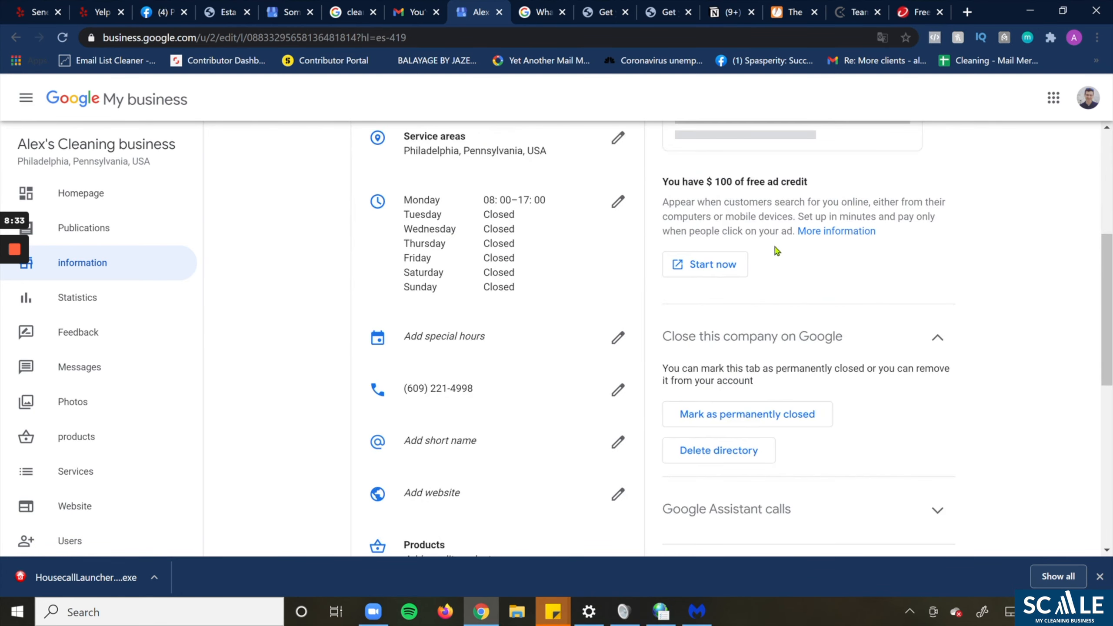
{"action": "scroll", "scroll_direction": "down", "scroll_amount": 3}
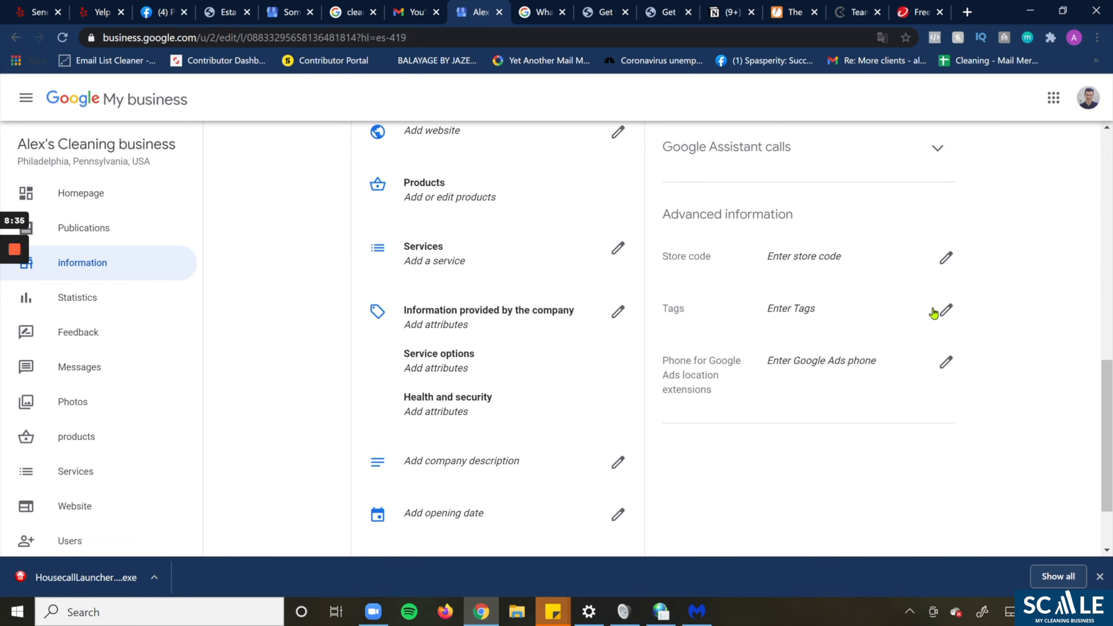
{"action": "mouse_move", "coordinate": [852, 343]}
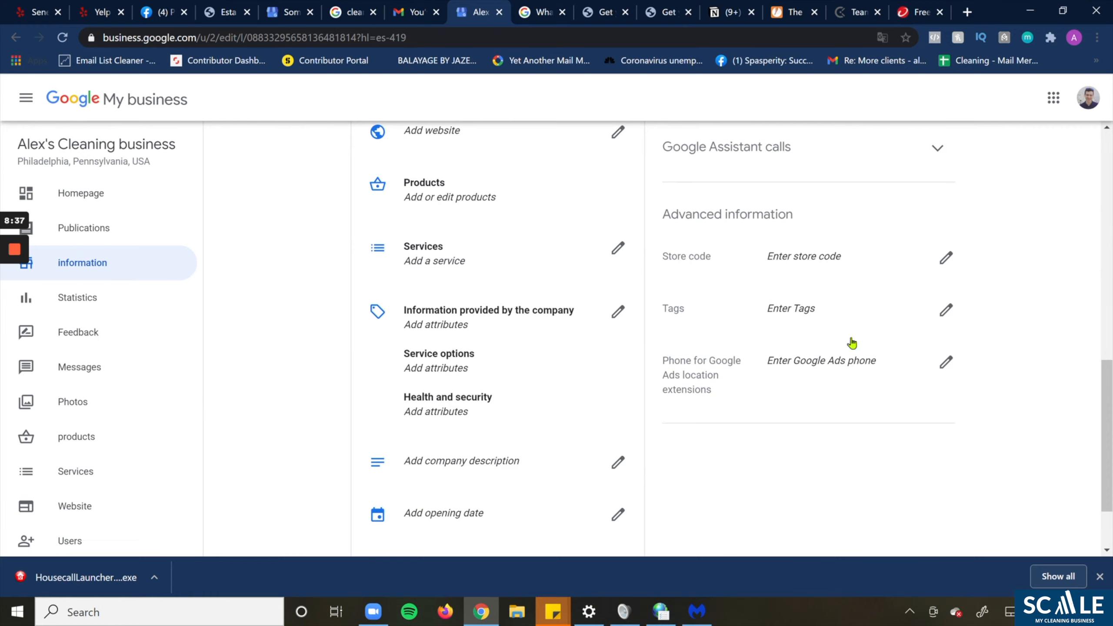
- Visit the Statistics, Feedback and Messages sections of the listing
{"action": "left_click", "coordinate": [76, 297]}
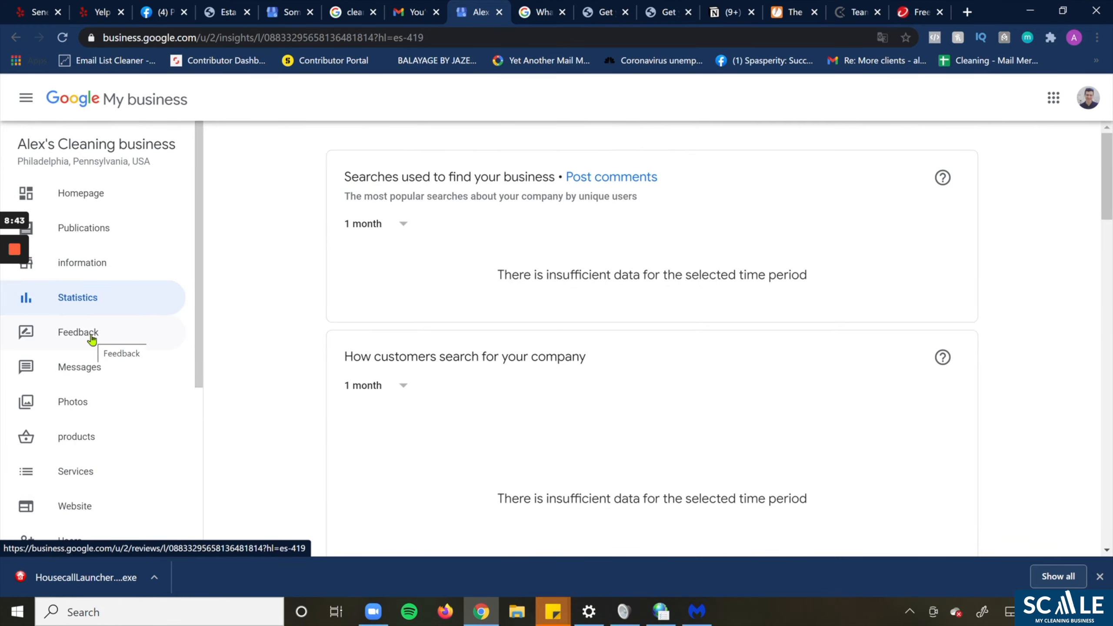
{"action": "left_click", "coordinate": [77, 331]}
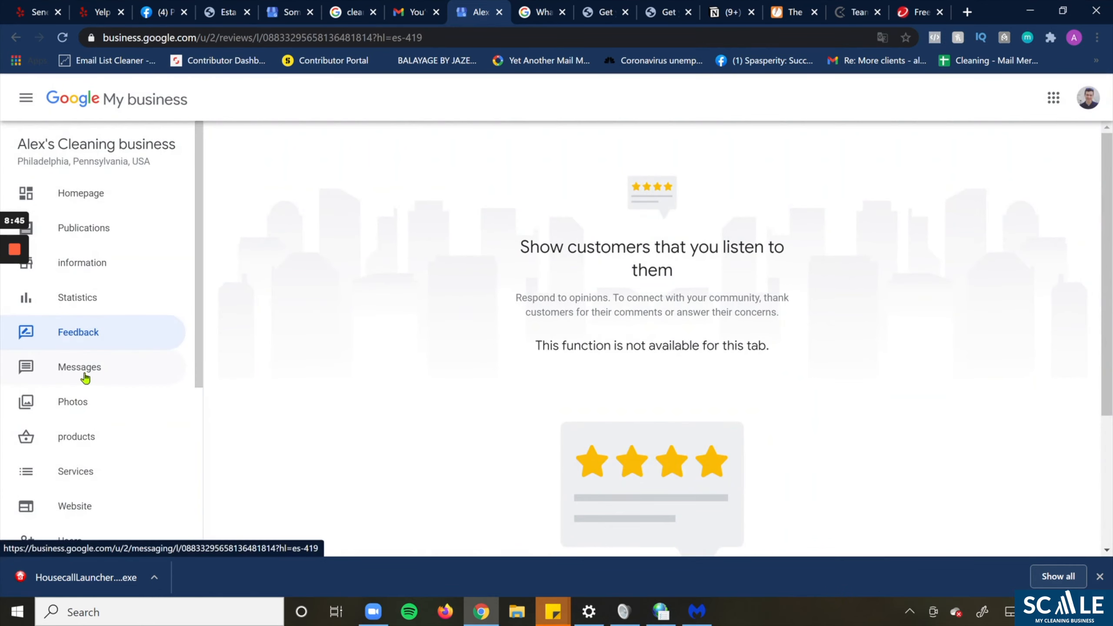
{"action": "left_click", "coordinate": [79, 366]}
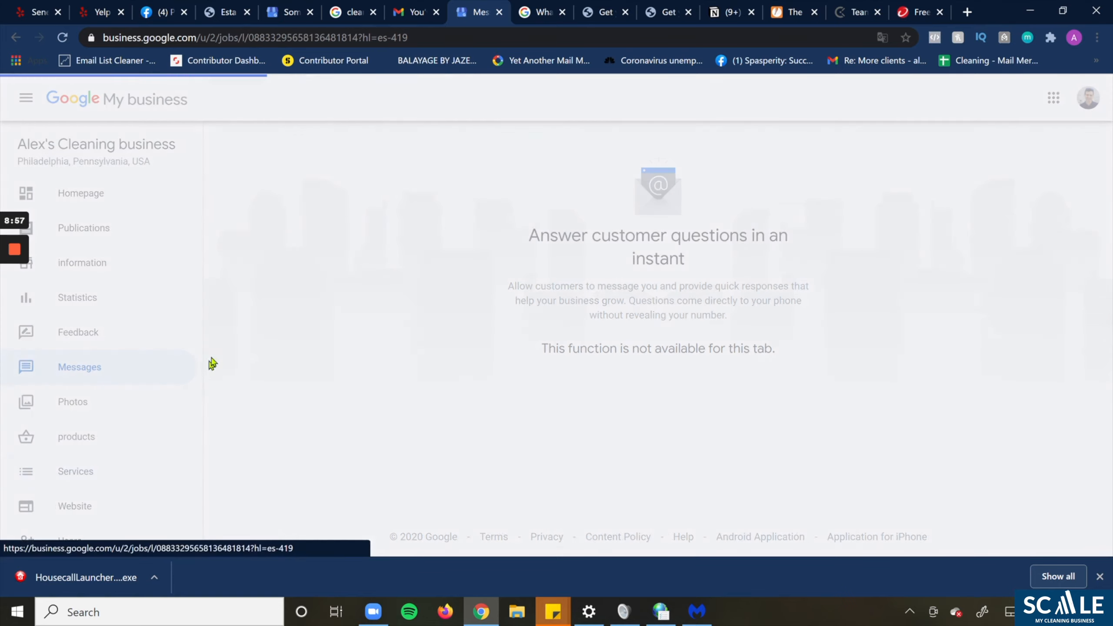
- View the Add services form showing Commercial cleaning service and cancel it
{"action": "left_click", "coordinate": [76, 471]}
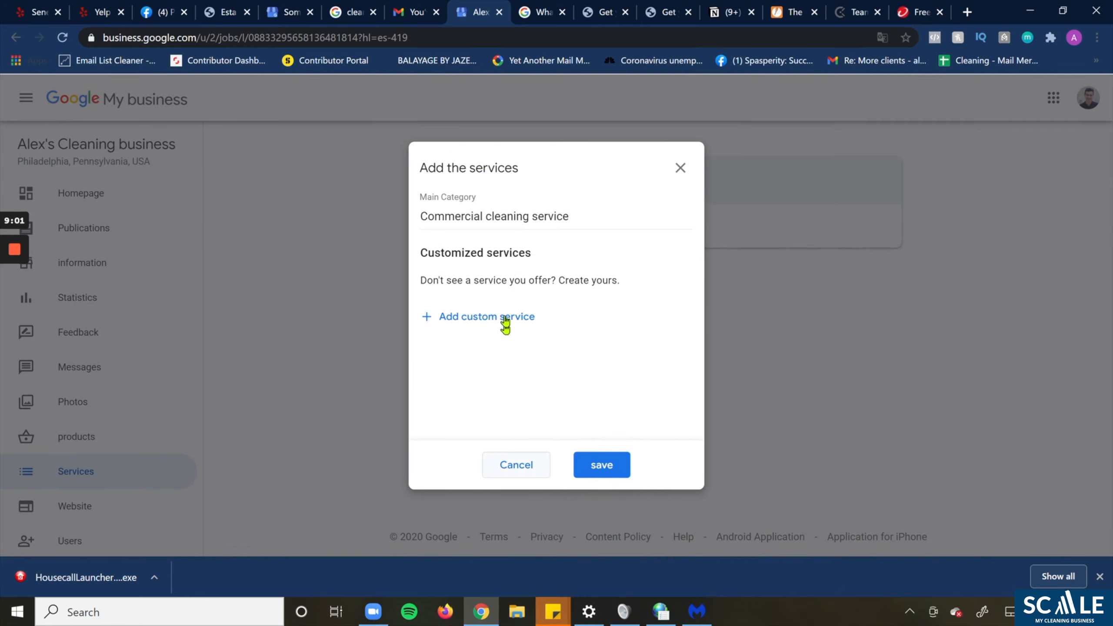
{"action": "left_click", "coordinate": [601, 465]}
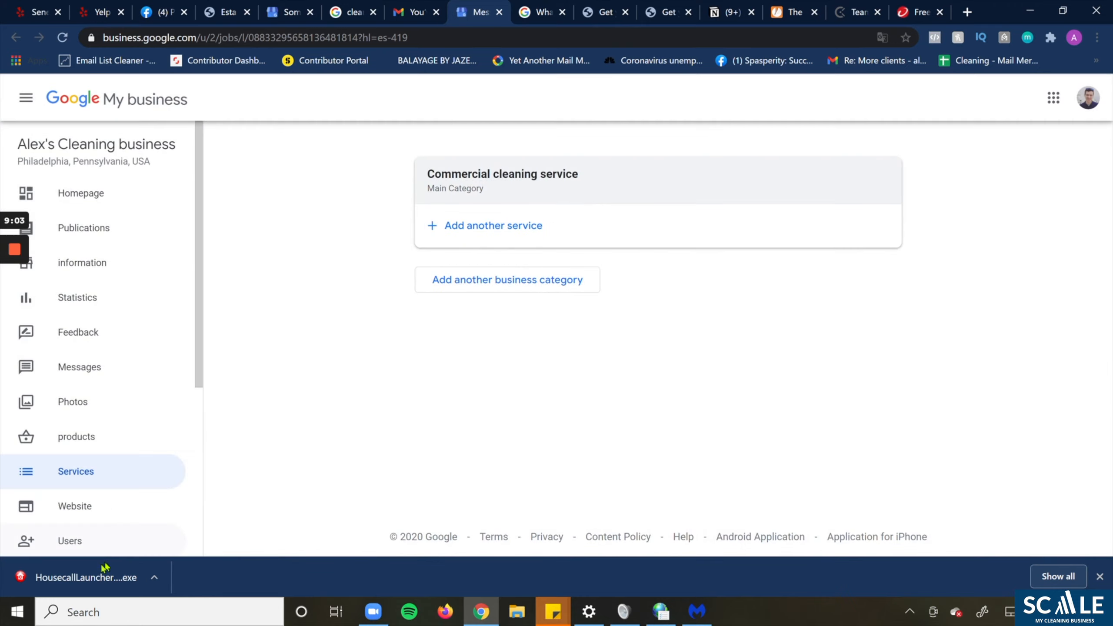
- Enter the Website section and start the unpublished site editor from the welcome popup
{"action": "left_click", "coordinate": [74, 505]}
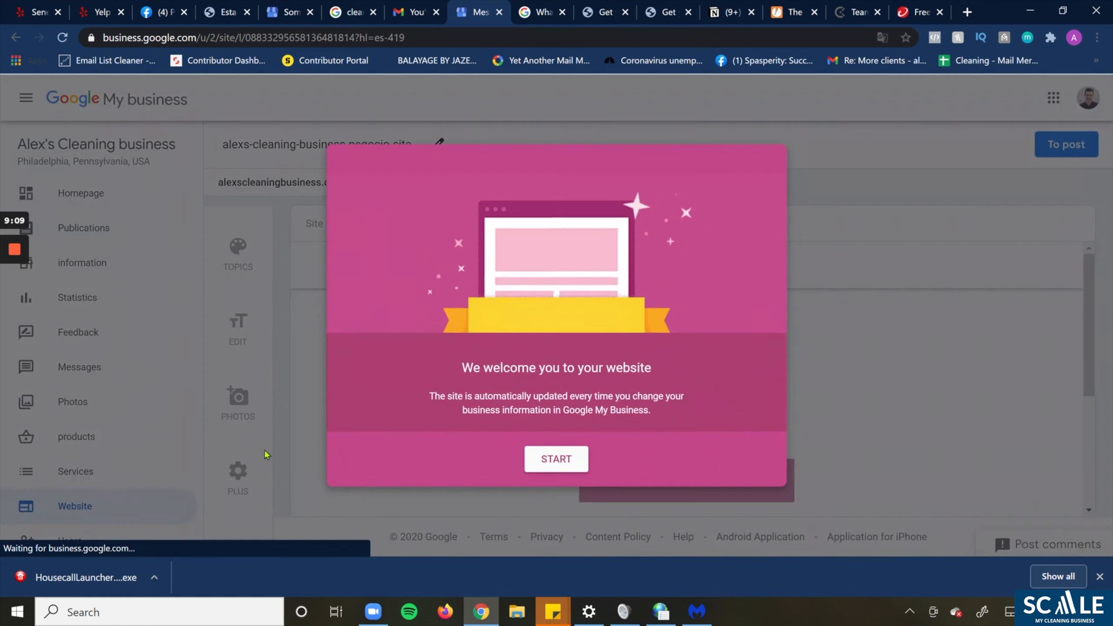
{"action": "left_click", "coordinate": [556, 458]}
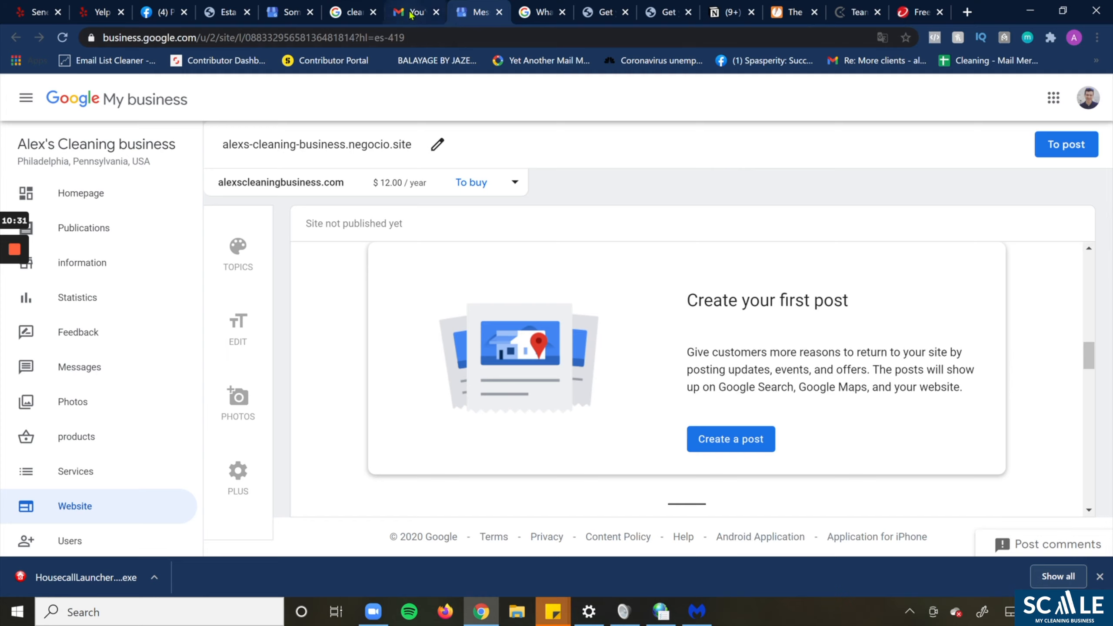
{"action": "mouse_move", "coordinate": [411, 13]}
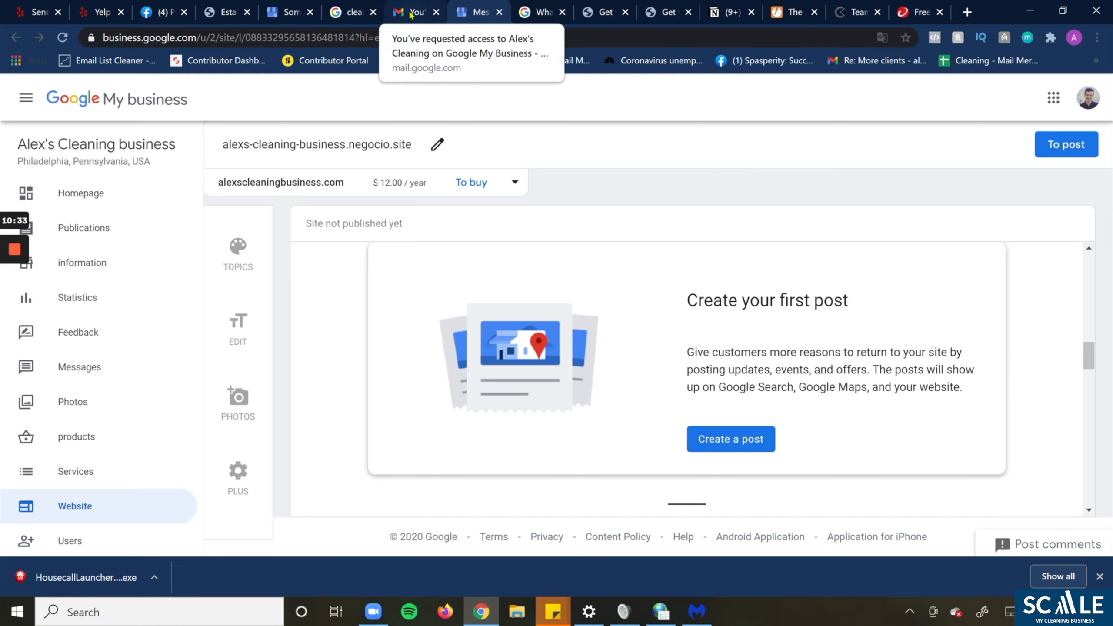